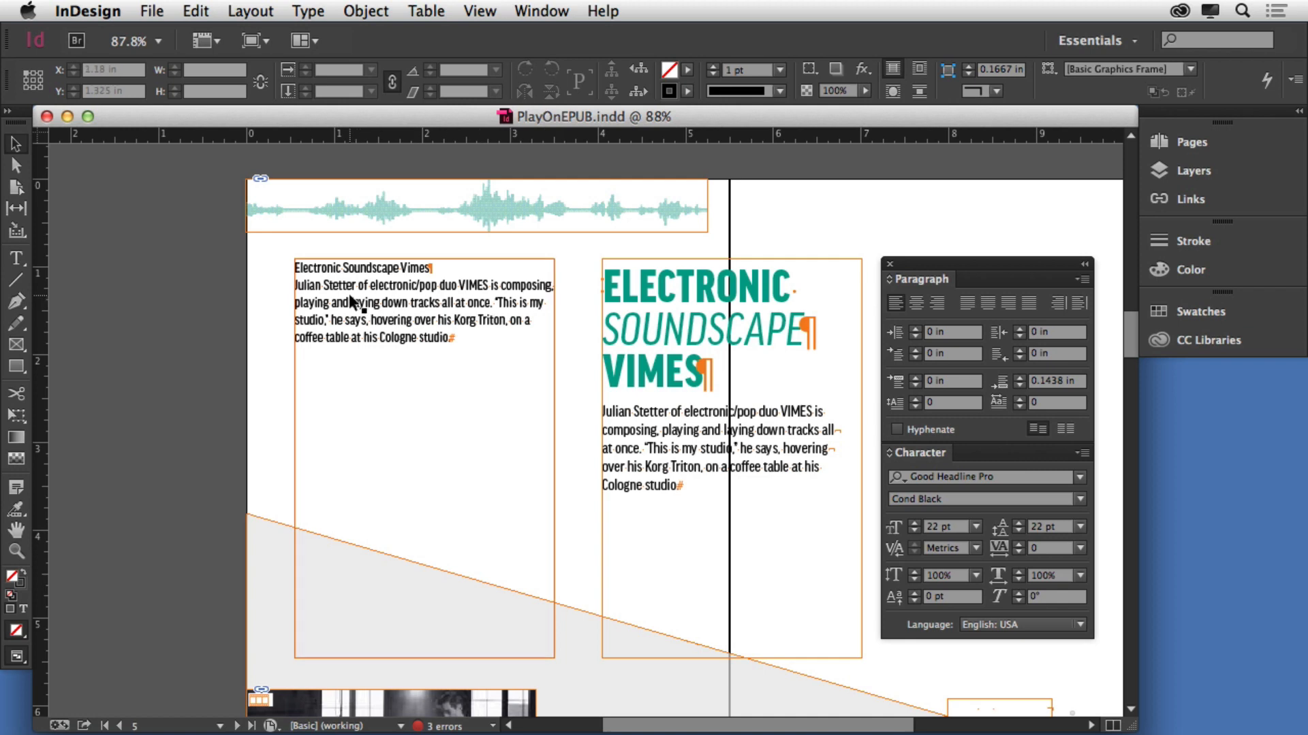
Select the whole 'Electronic Soundscape Vimes' title line and show its paragraph formatting controls
{"action": "triple_click", "coordinate": [361, 268]}
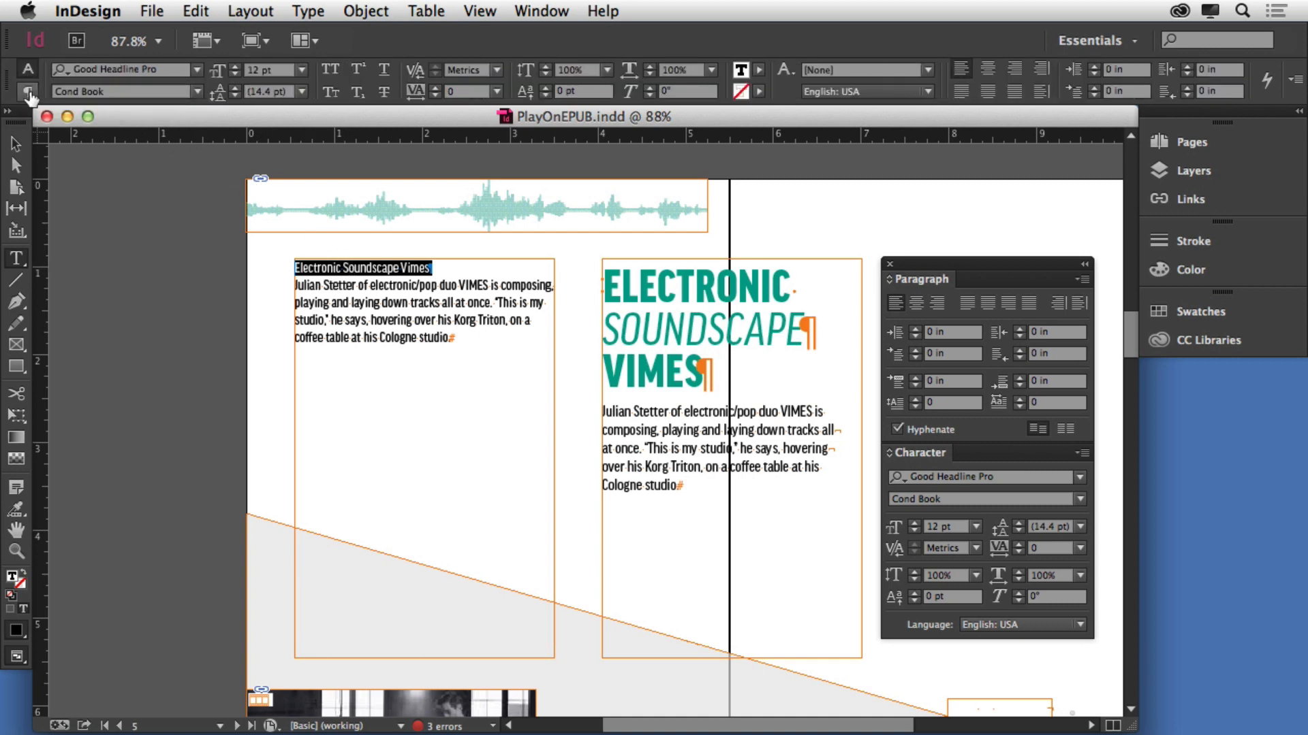
{"action": "left_click", "coordinate": [28, 92]}
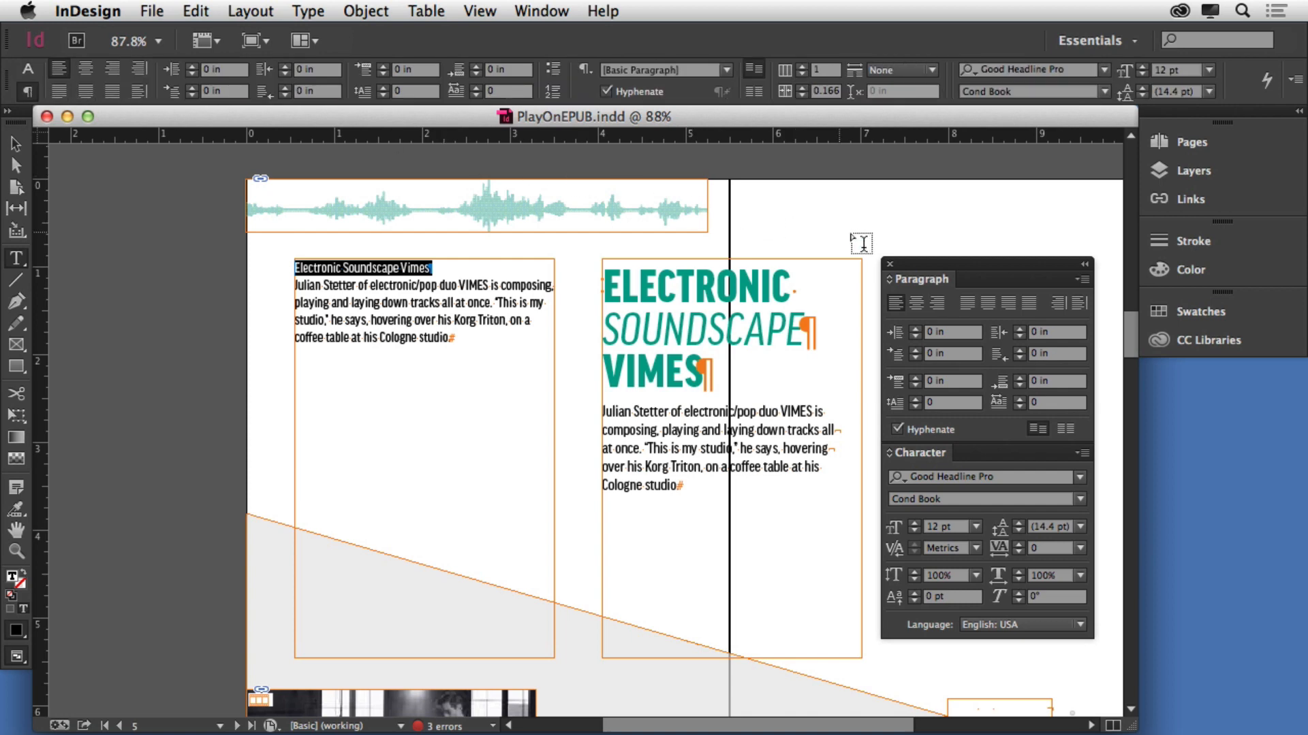
{"action": "mouse_move", "coordinate": [938, 338]}
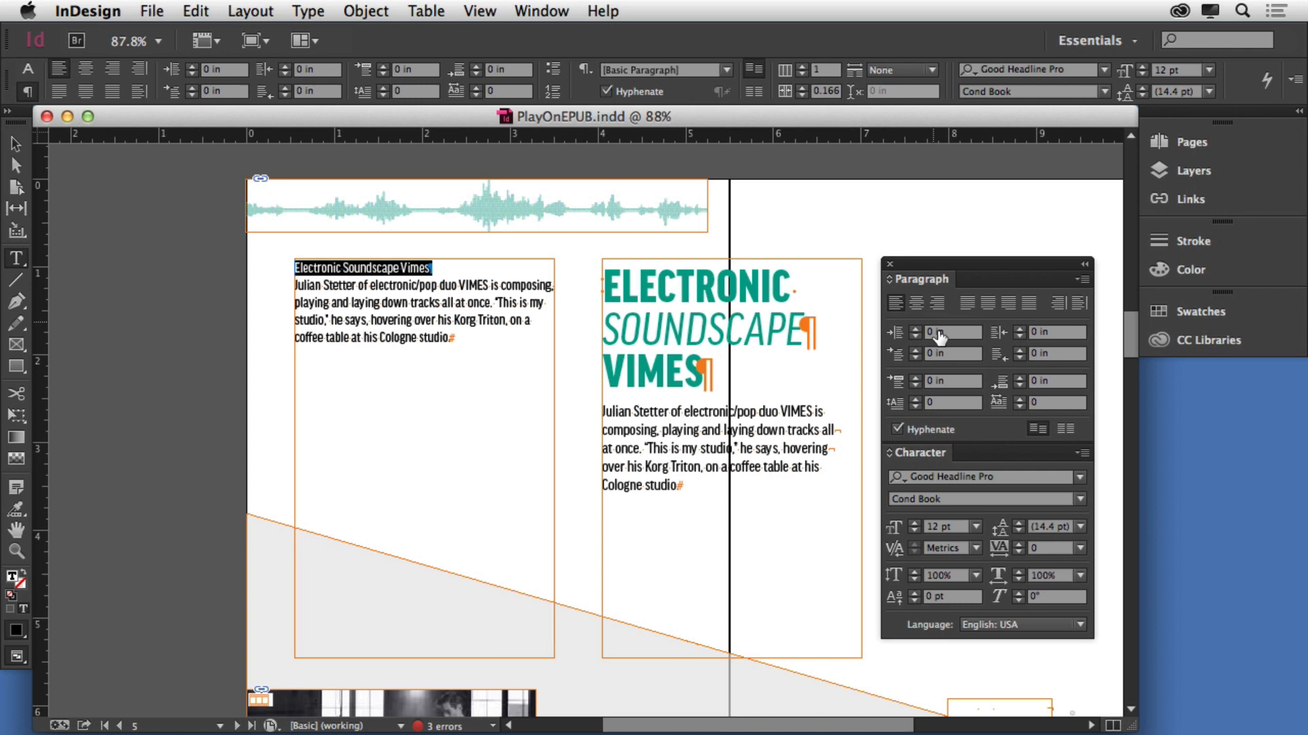
{"action": "mouse_move", "coordinate": [886, 451]}
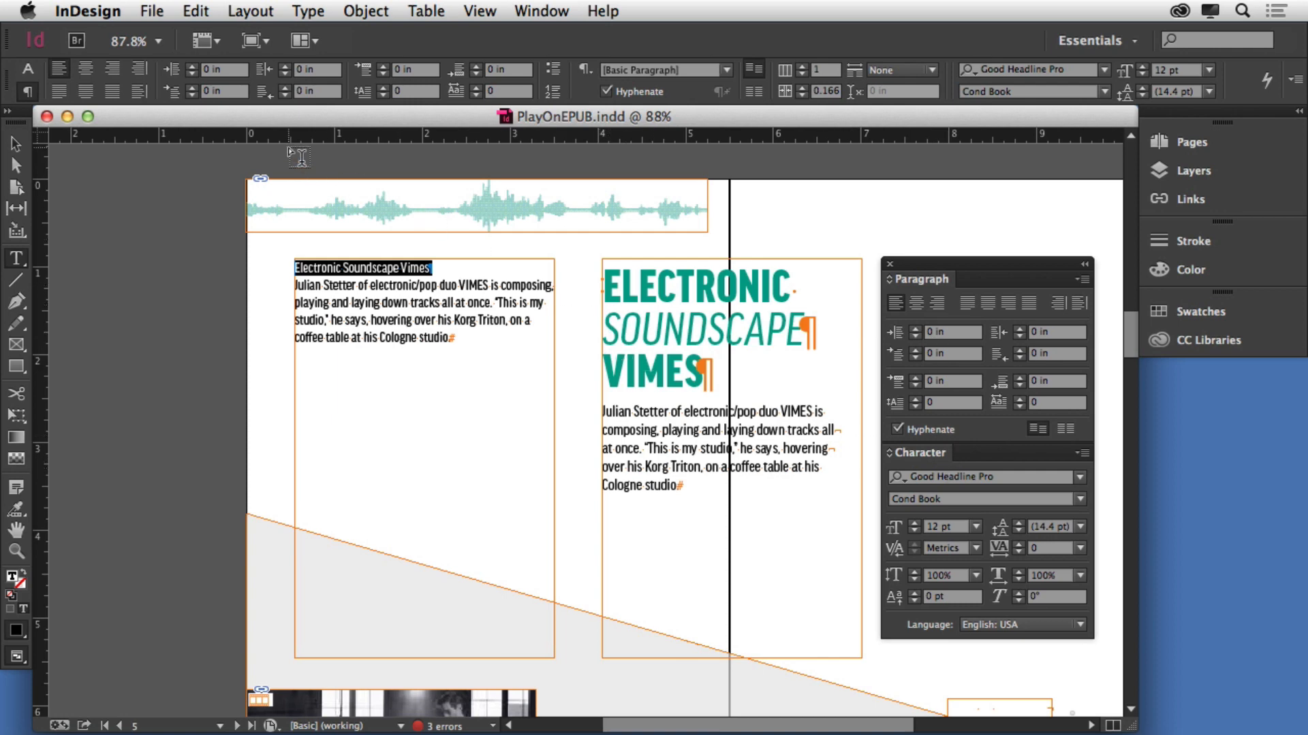
{"action": "left_click", "coordinate": [306, 11]}
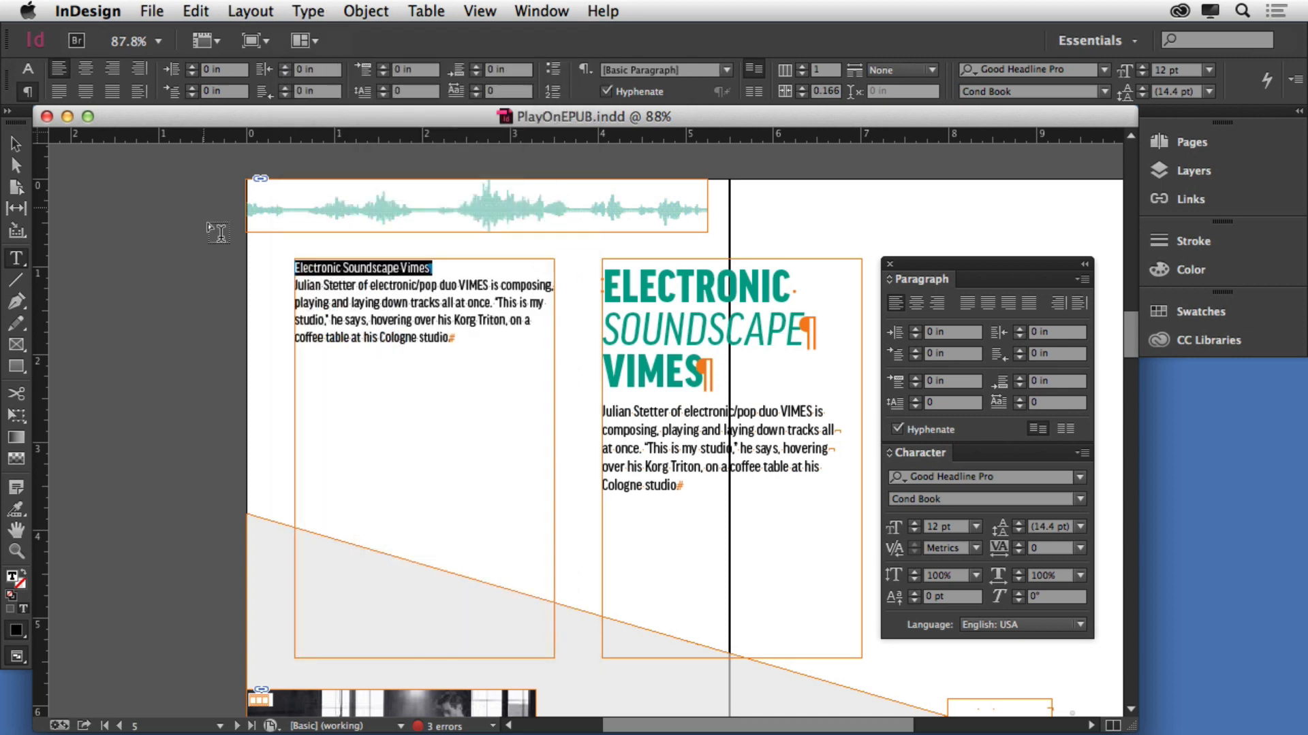
{"action": "mouse_move", "coordinate": [420, 278]}
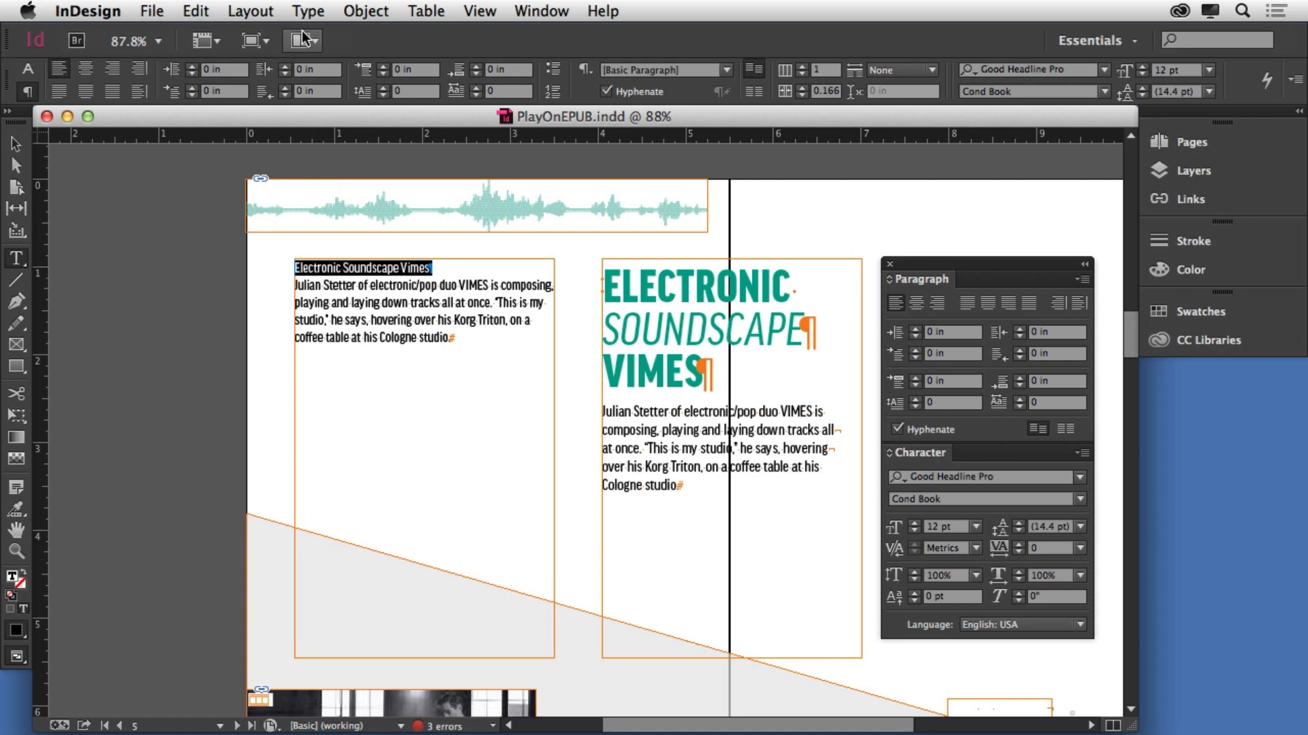
Show the Character Styles and Paragraph Styles panels from the Type menu, docked at left
{"action": "left_click", "coordinate": [308, 11]}
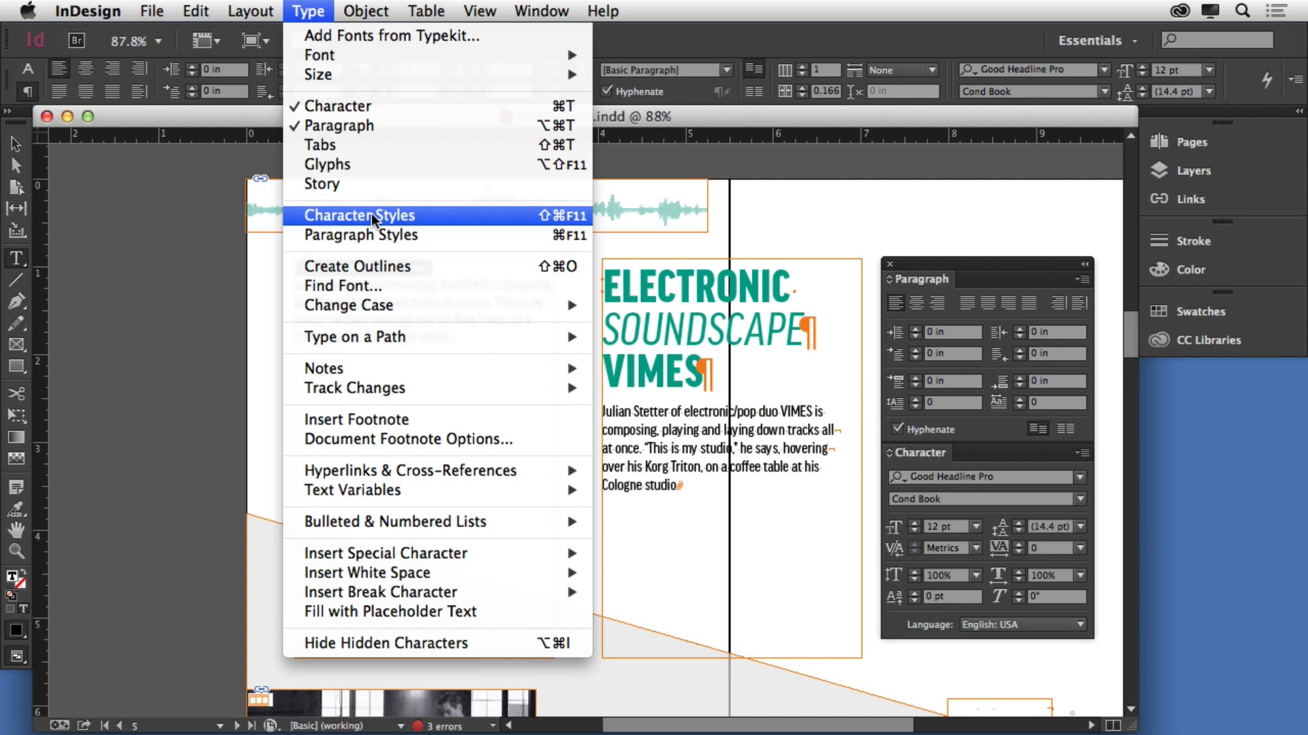
{"action": "left_click", "coordinate": [358, 215]}
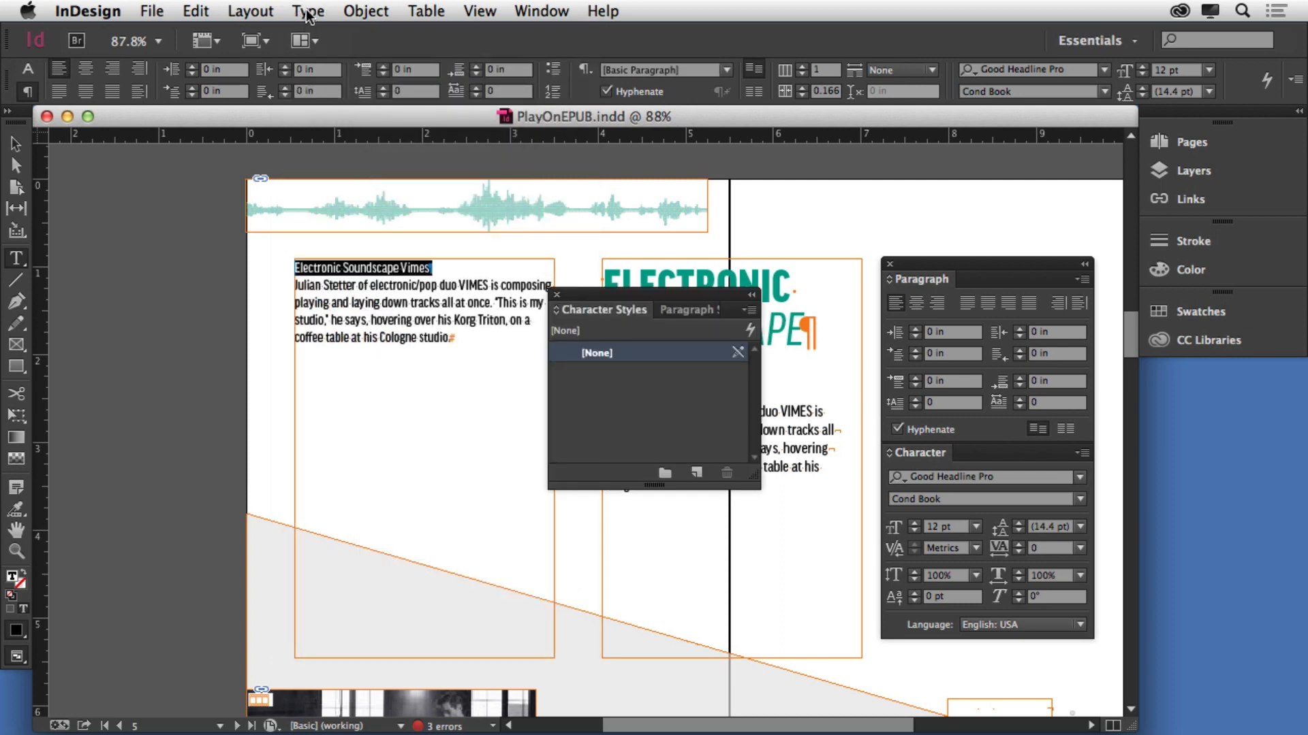
{"action": "left_click", "coordinate": [308, 11]}
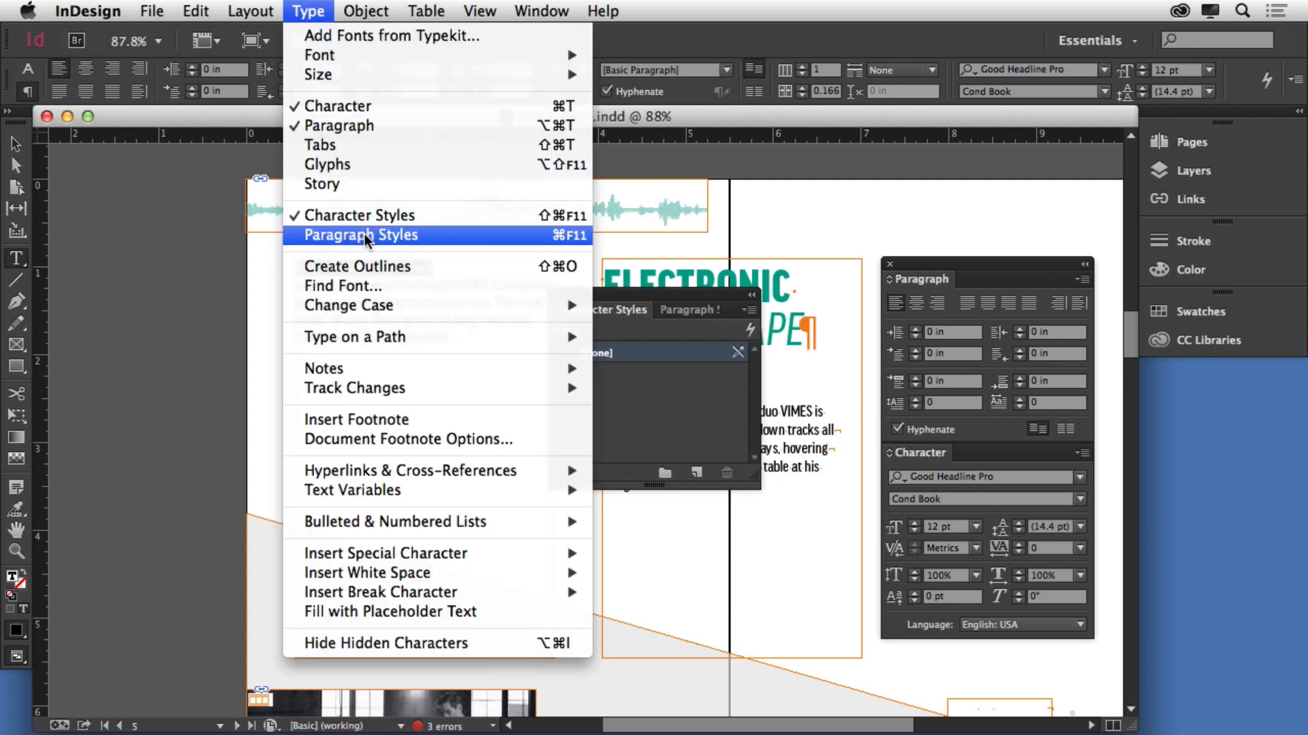
{"action": "left_click", "coordinate": [360, 234]}
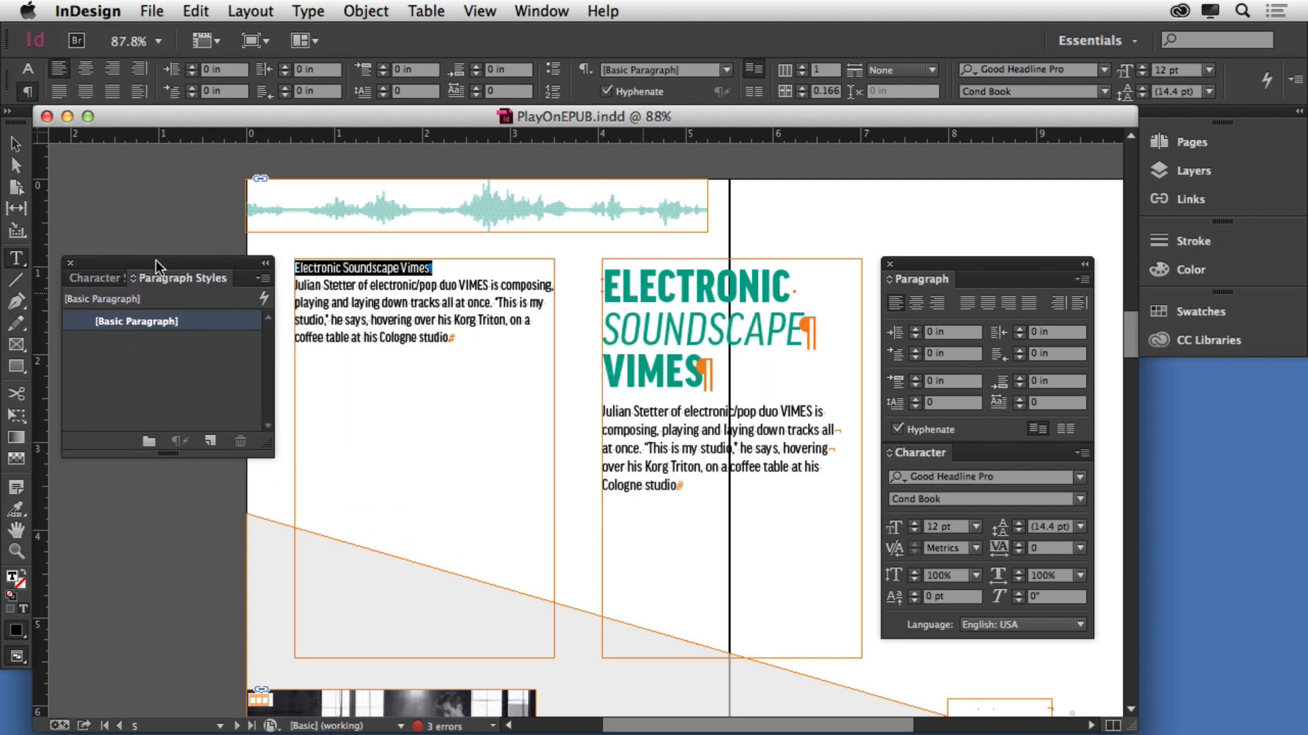
{"action": "mouse_move", "coordinate": [169, 288]}
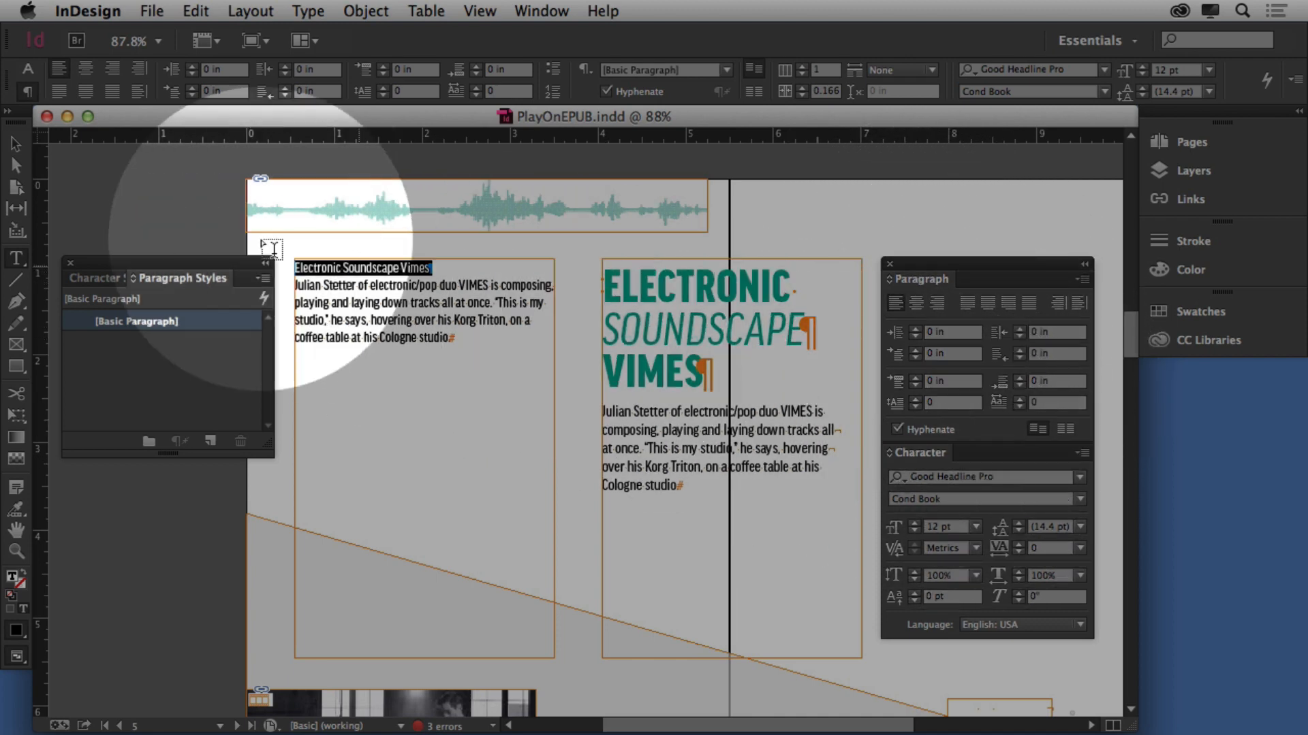
{"action": "left_click", "coordinate": [99, 278]}
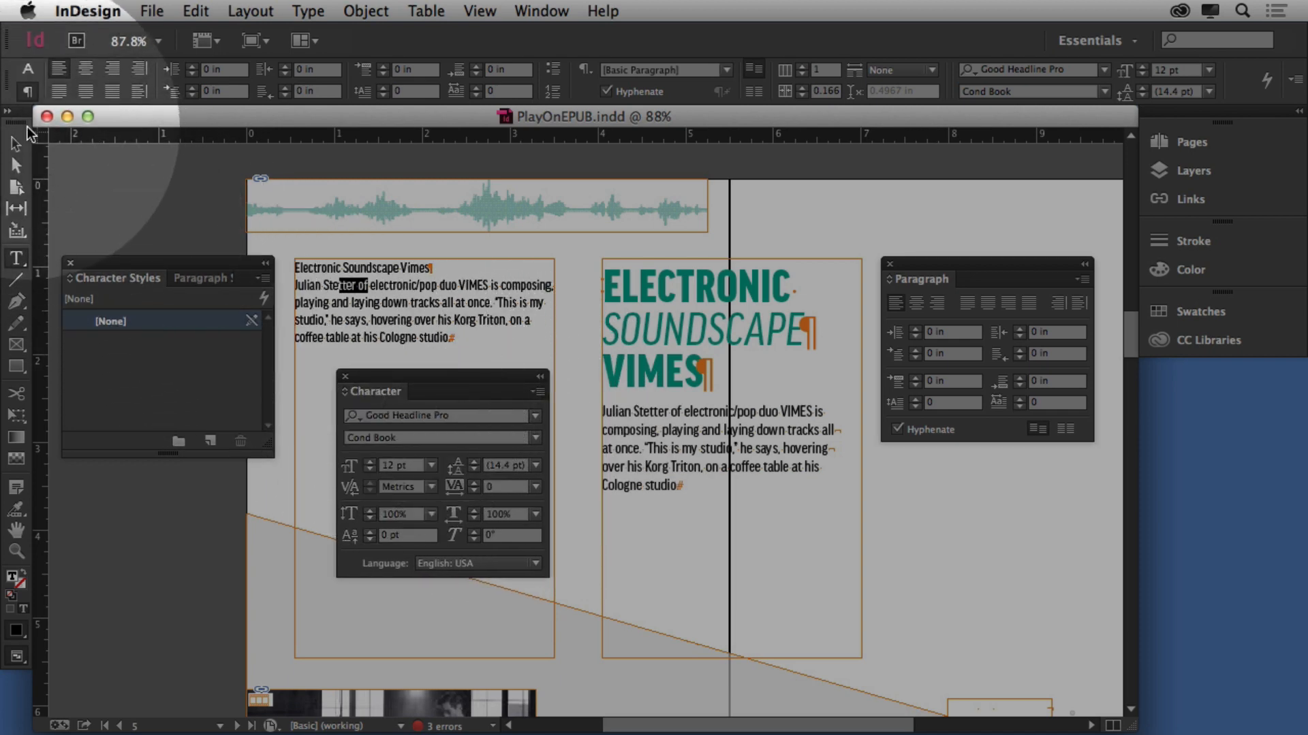
Make the title 31 pt, centred, with 0.375 in space after
{"action": "left_click", "coordinate": [16, 69]}
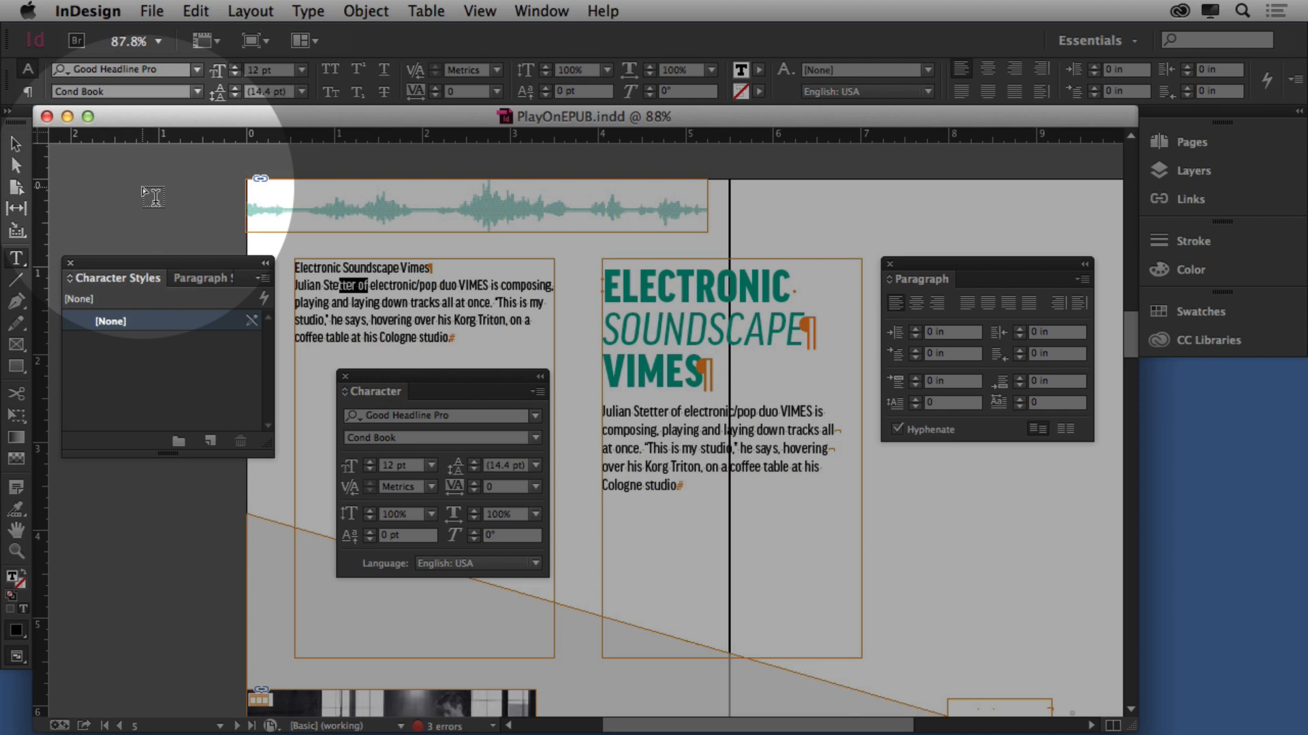
{"action": "triple_click", "coordinate": [361, 268]}
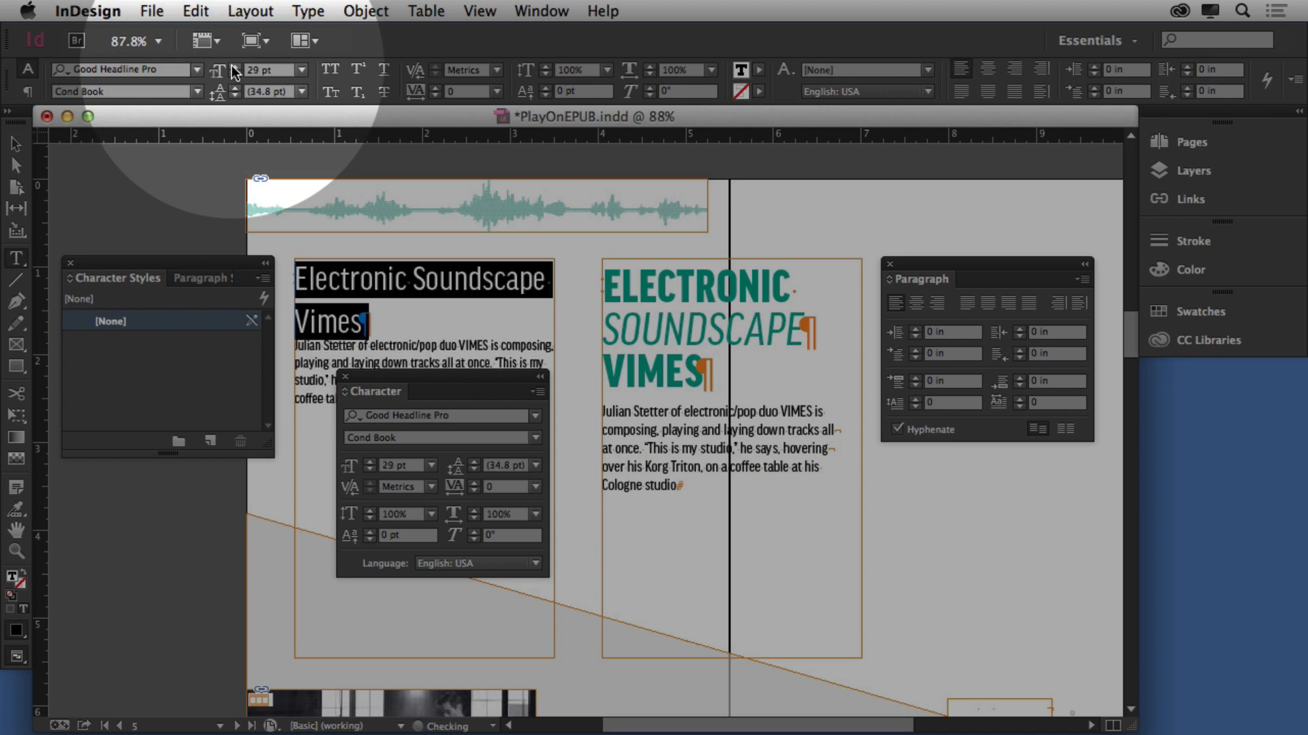
{"action": "left_click", "coordinate": [234, 66]}
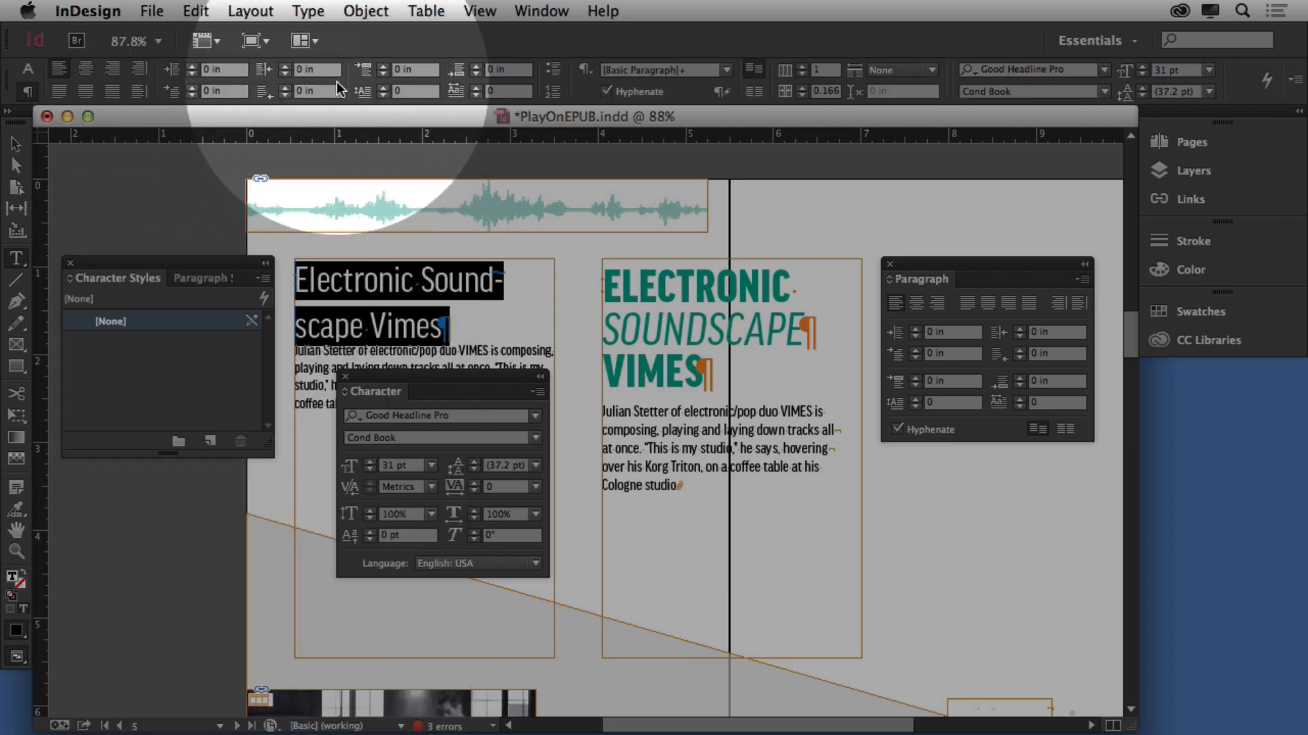
{"action": "left_click", "coordinate": [479, 70]}
{"action": "type", "text": "0.375"}
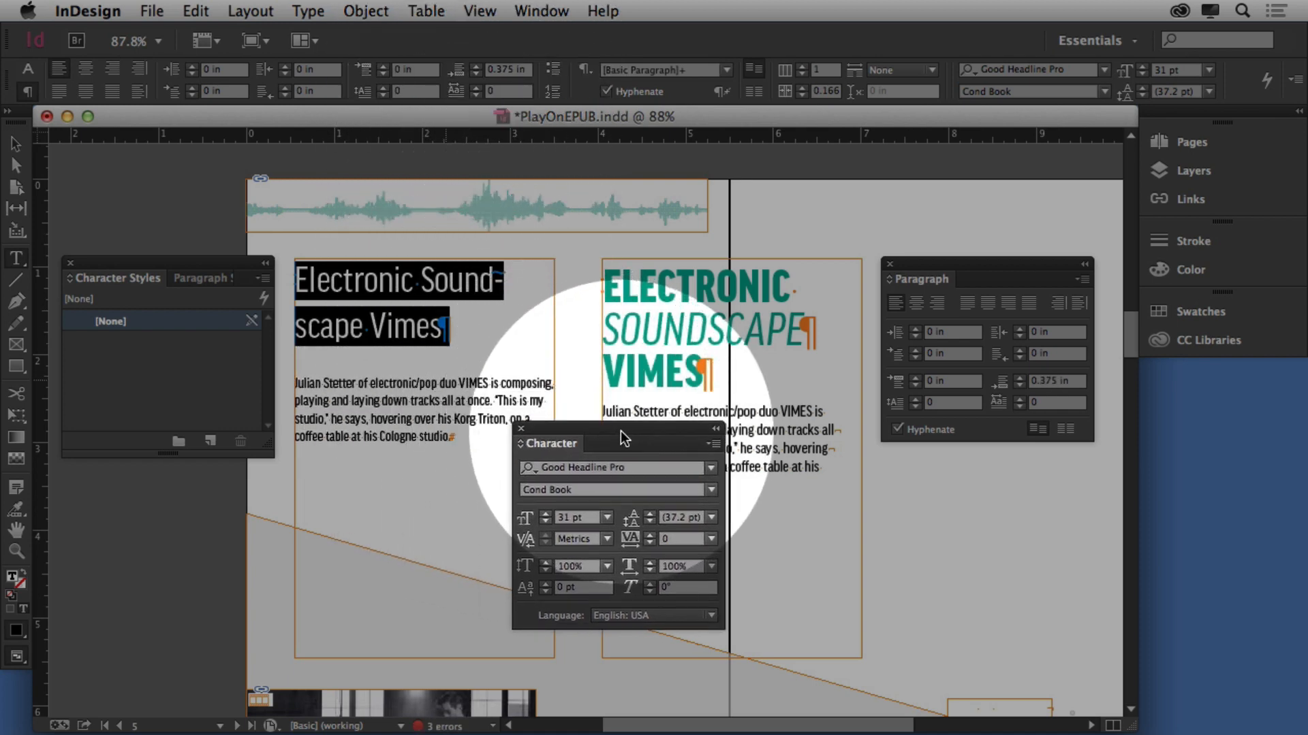
{"action": "left_click", "coordinate": [84, 69]}
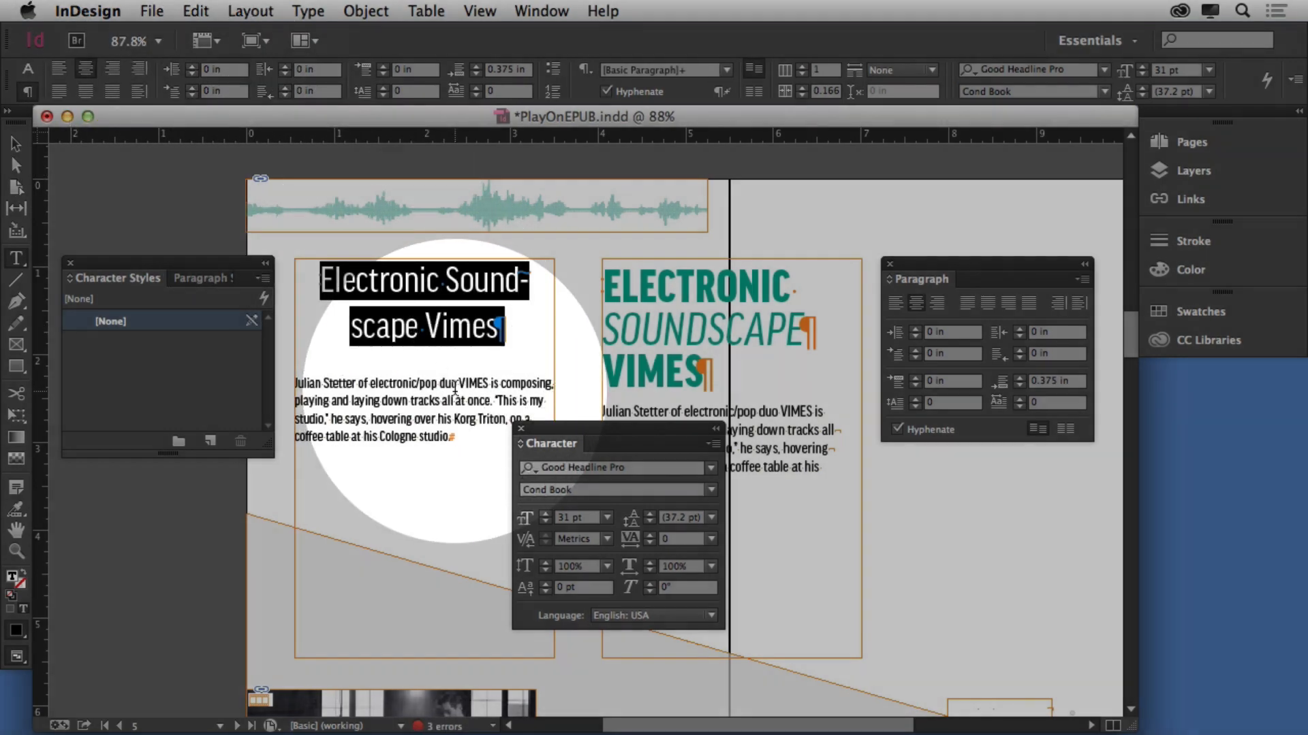
{"action": "left_click", "coordinate": [208, 278]}
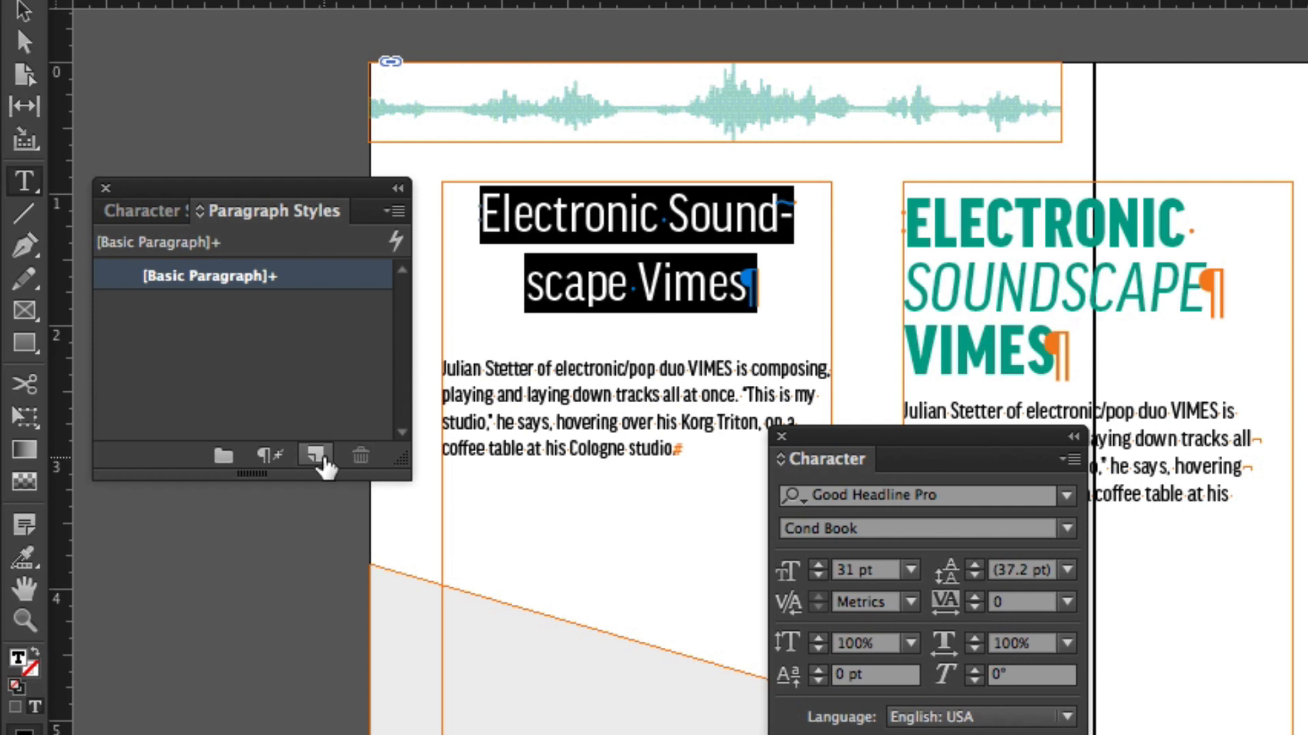
Create a paragraph style from the title and rename it 'heading'
{"action": "left_click", "coordinate": [314, 455]}
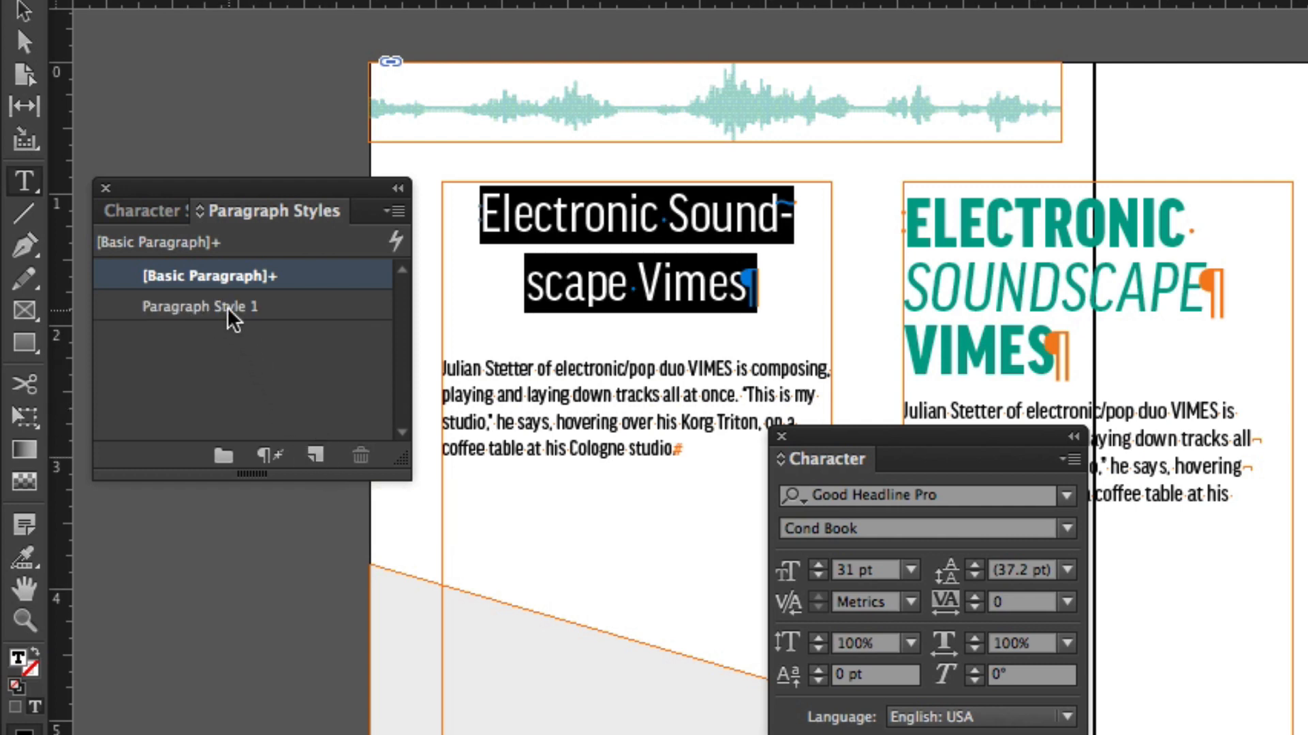
{"action": "double_click", "coordinate": [196, 306]}
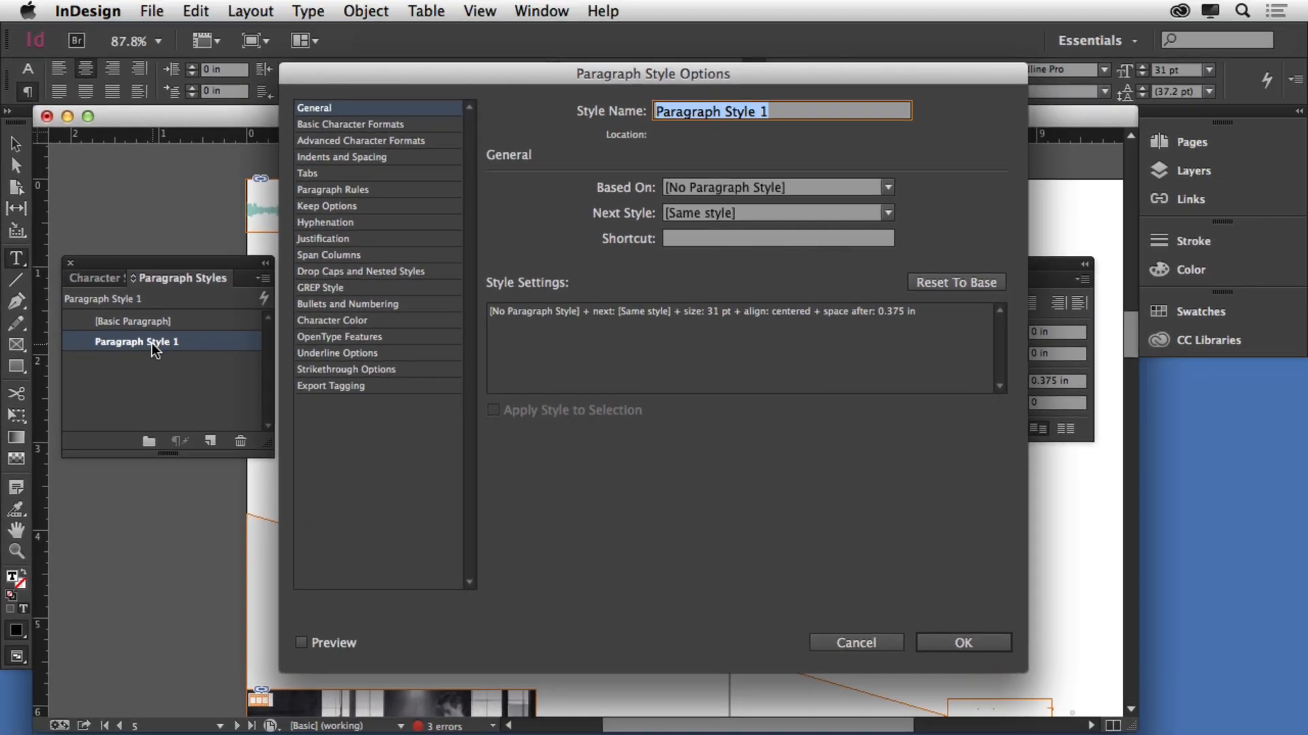
{"action": "type", "text": "heading"}
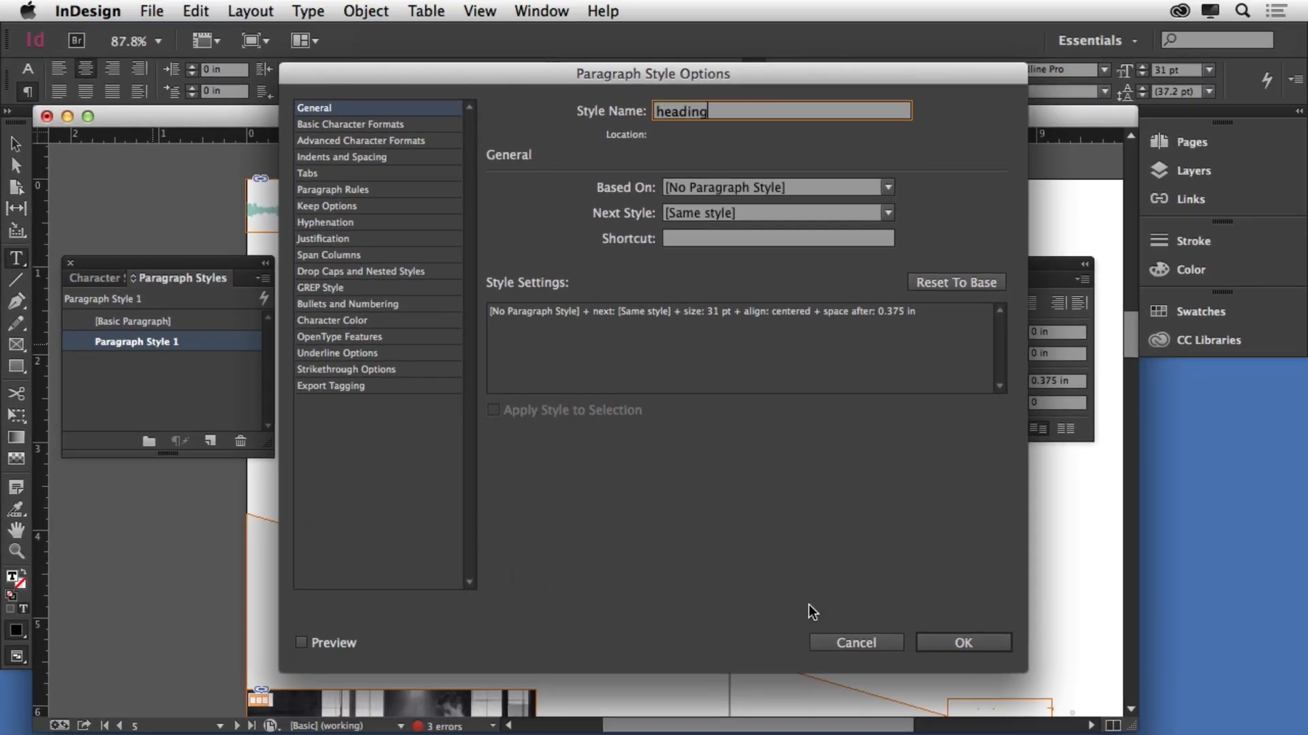
{"action": "left_click", "coordinate": [963, 643]}
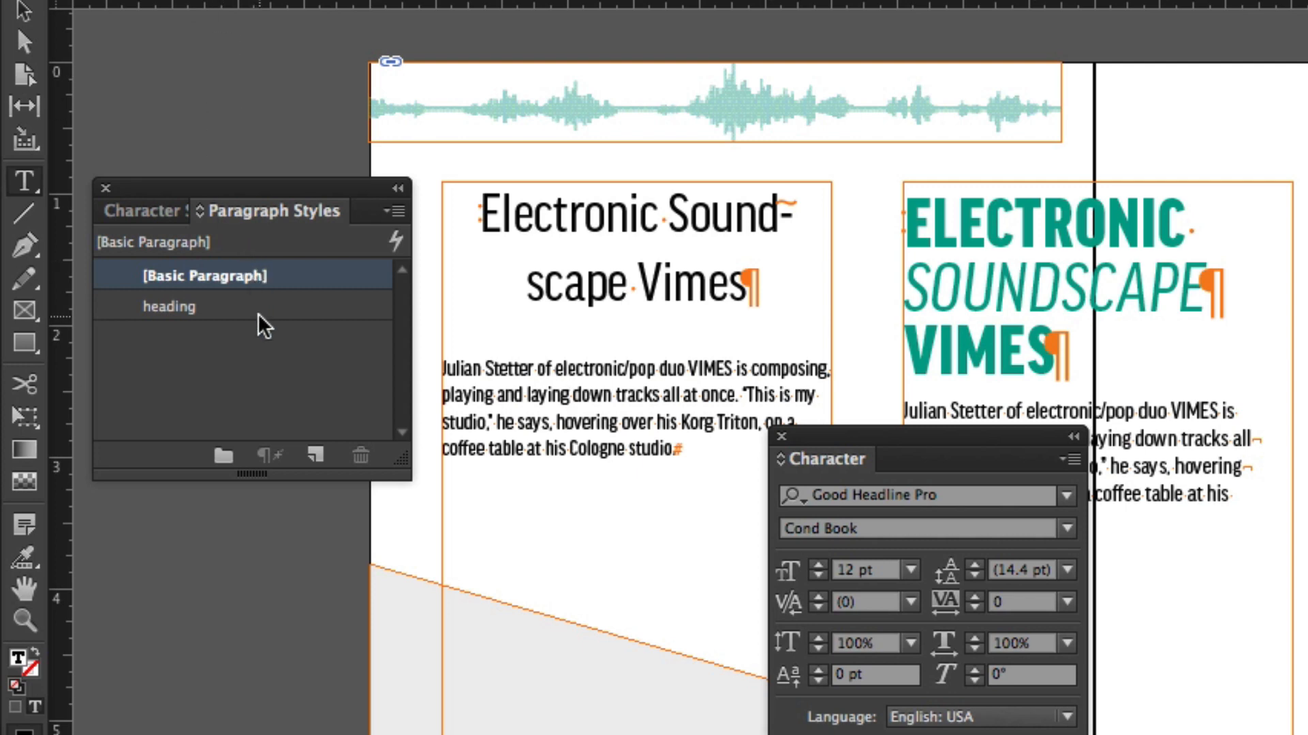
{"action": "left_click", "coordinate": [169, 306]}
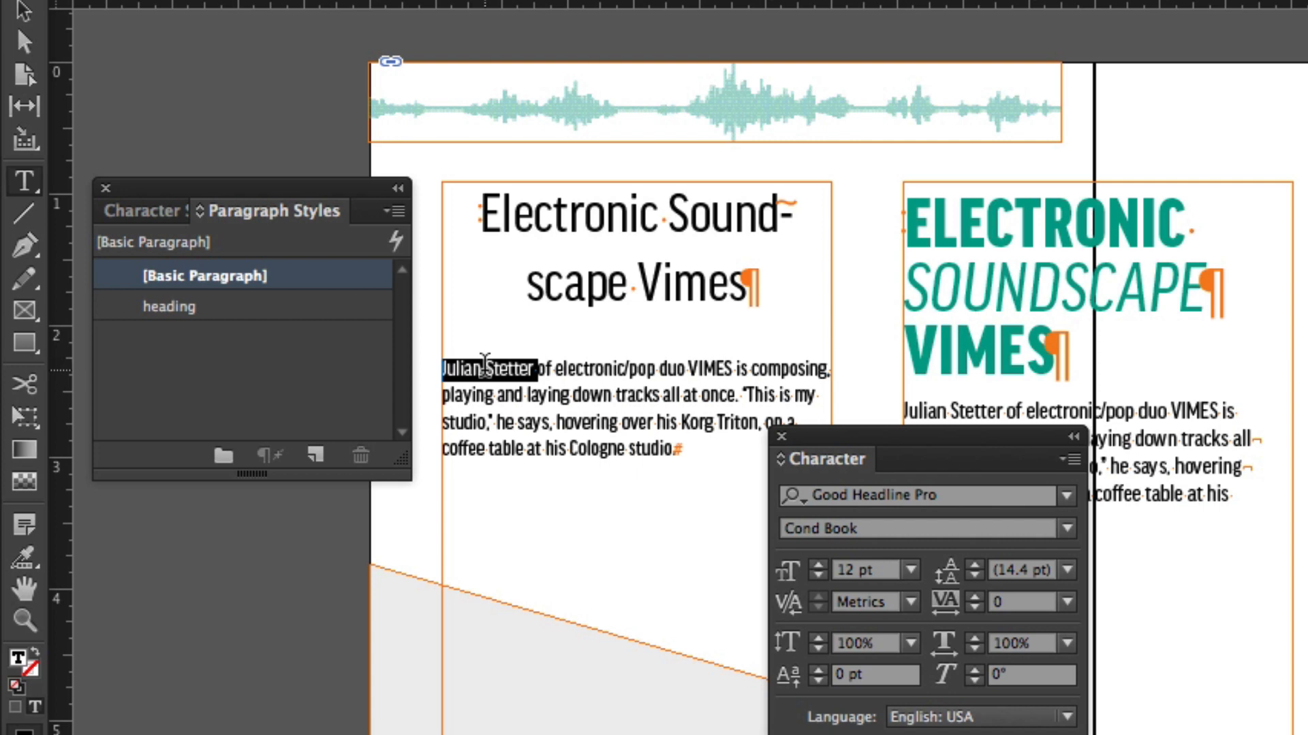
{"action": "left_click_drag", "start_coordinate": [833, 437], "coordinate": [881, 315]}
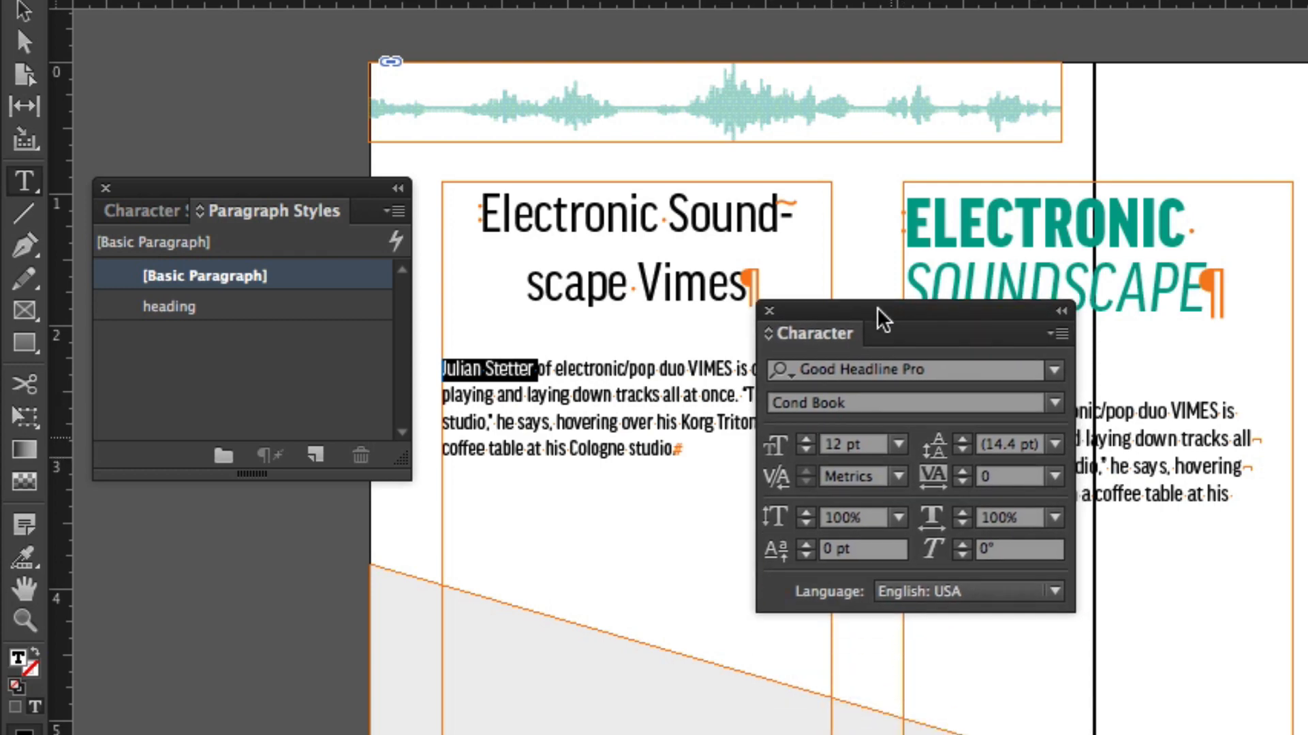
{"action": "left_click", "coordinate": [1052, 403]}
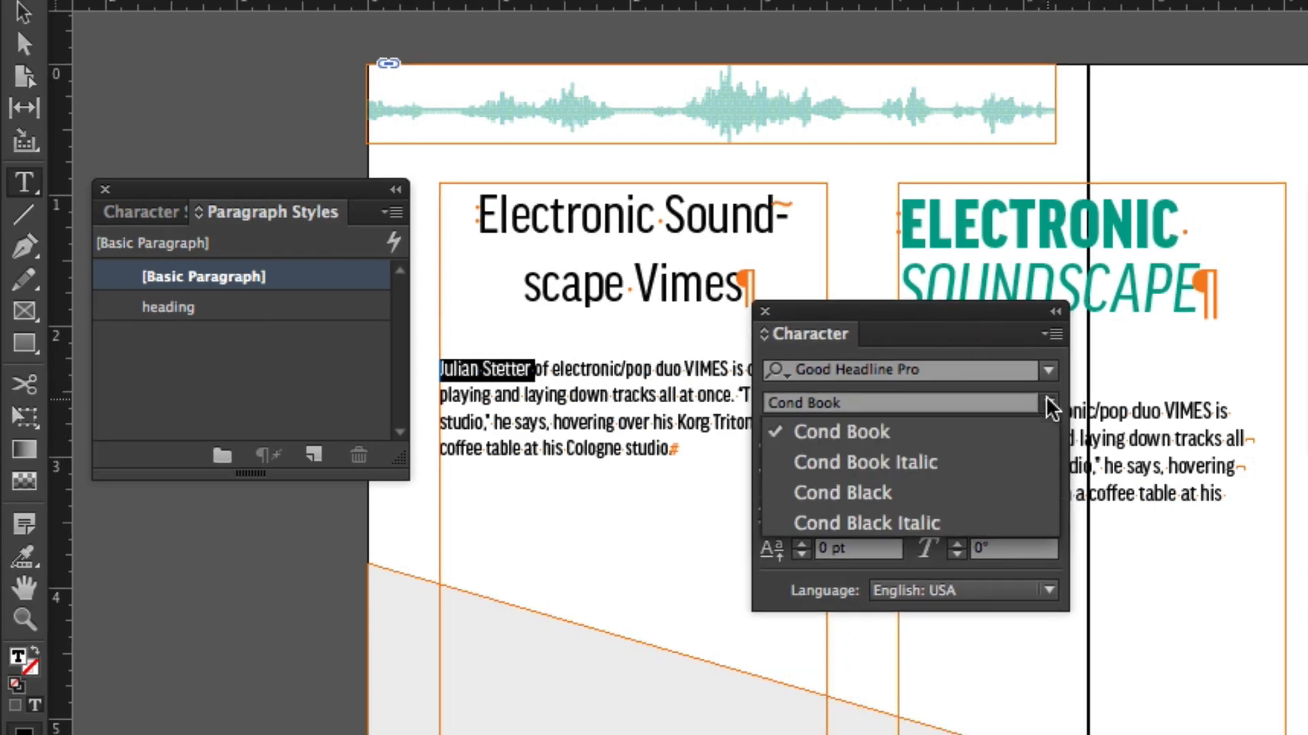
{"action": "left_click", "coordinate": [864, 461]}
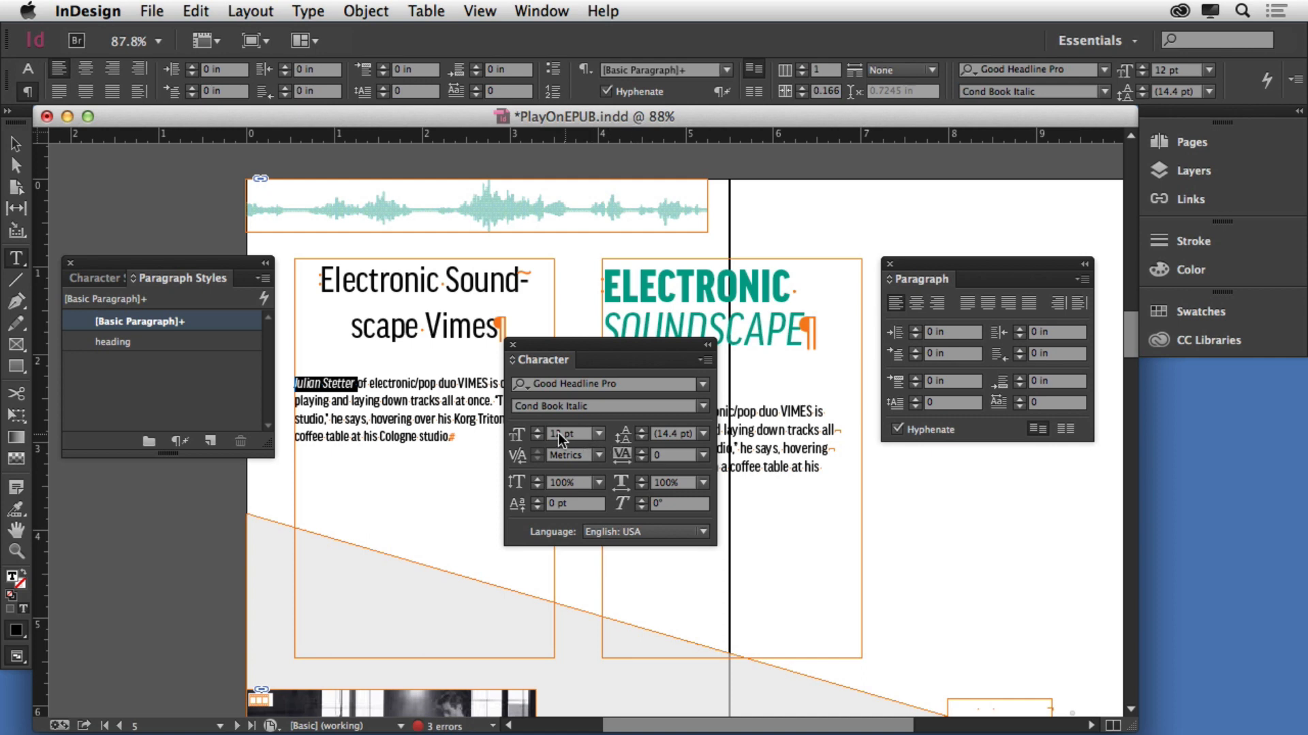
{"action": "left_click", "coordinate": [538, 429]}
{"action": "type", "text": "17"}
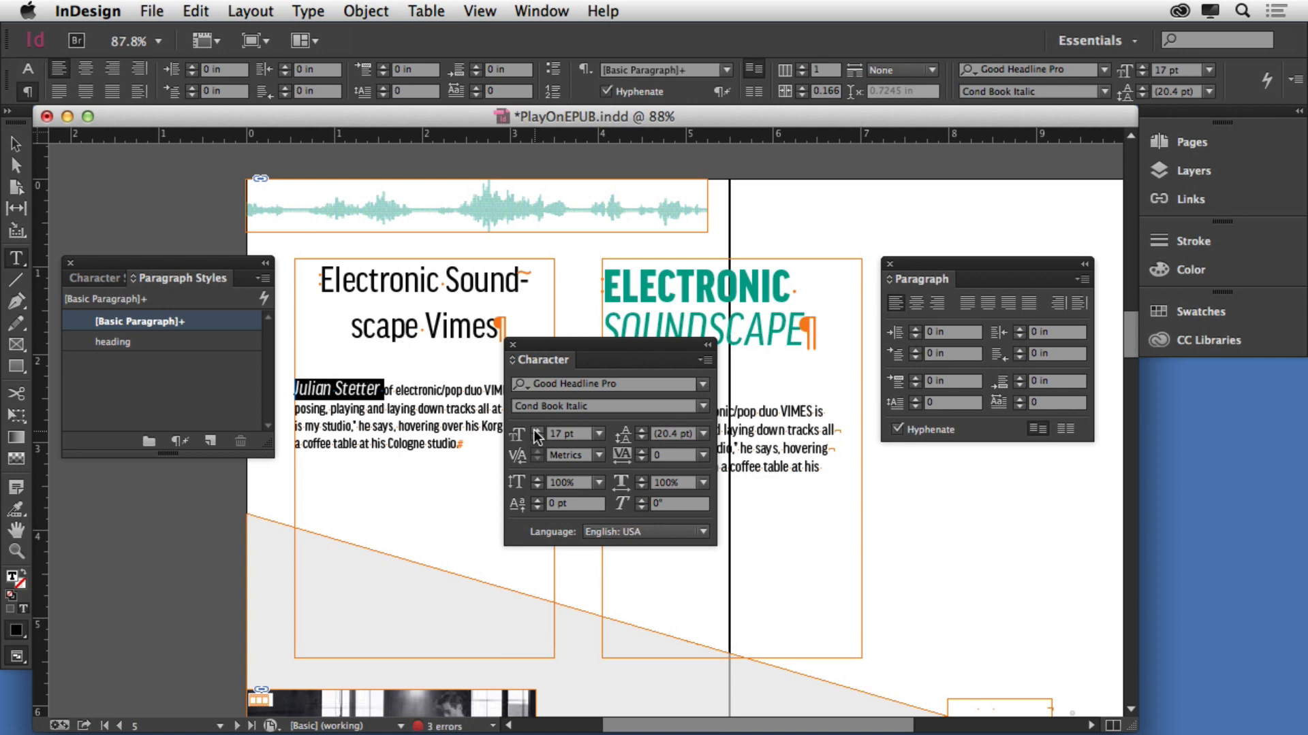
{"action": "mouse_move", "coordinate": [793, 354]}
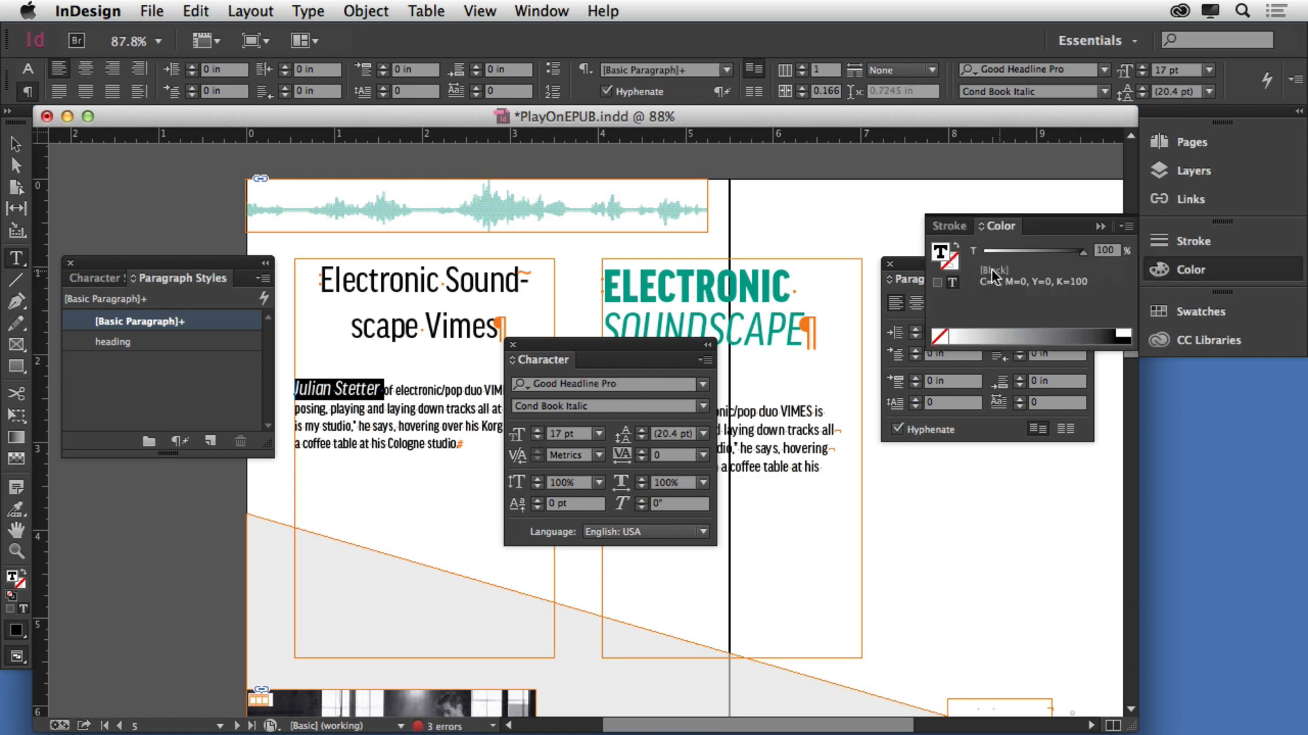
{"action": "left_click", "coordinate": [1126, 226]}
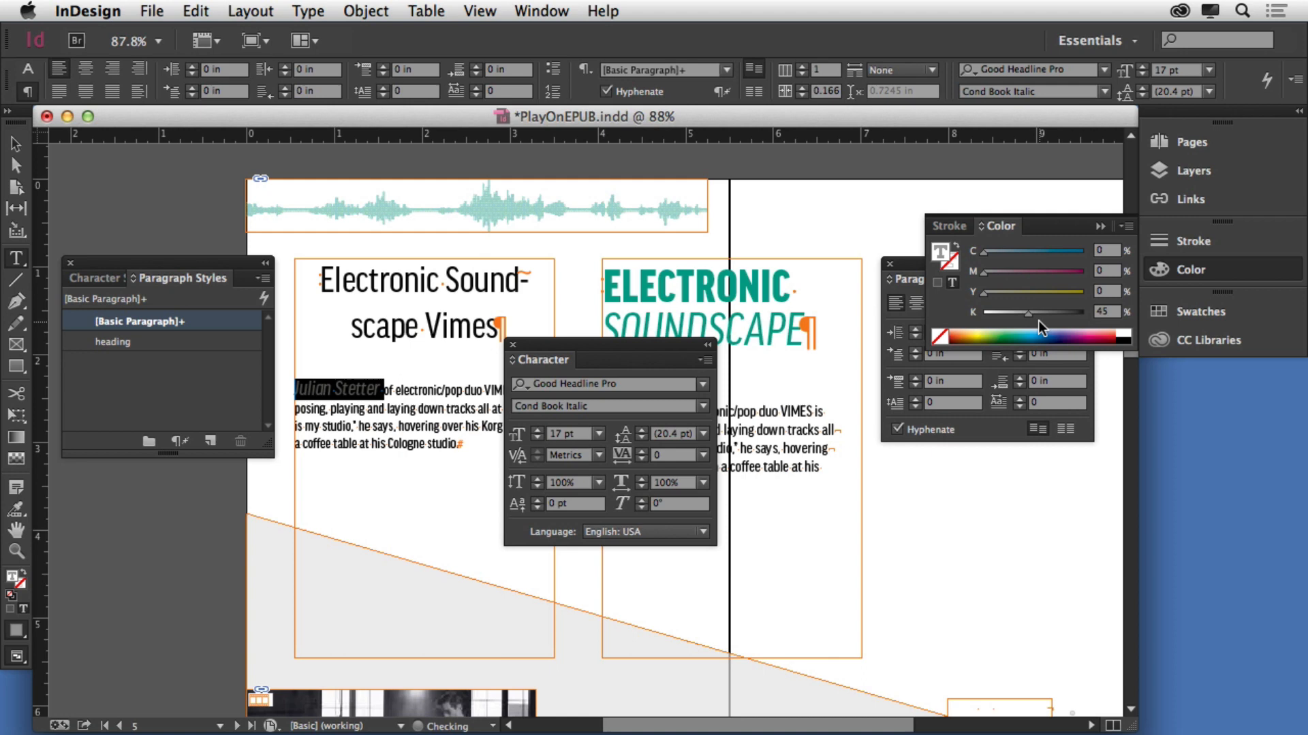
{"action": "left_click", "coordinate": [1032, 336]}
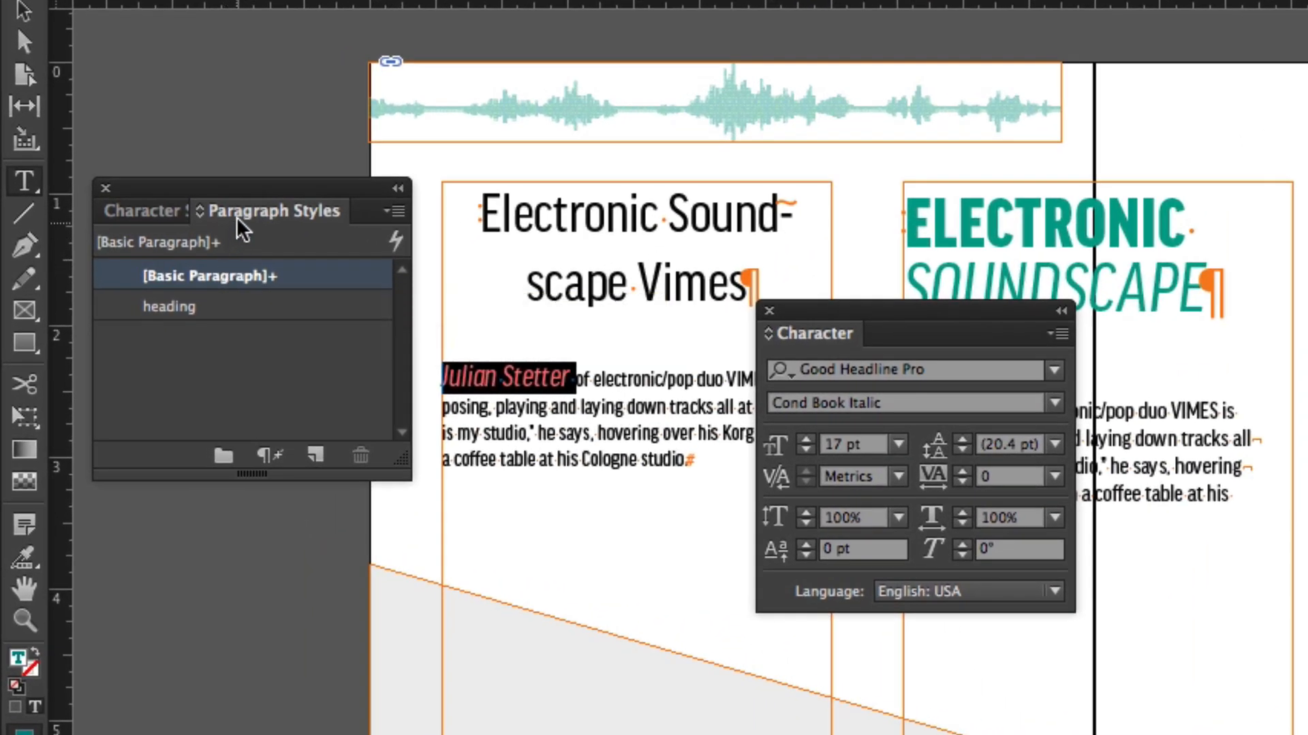
{"action": "mouse_move", "coordinate": [584, 457]}
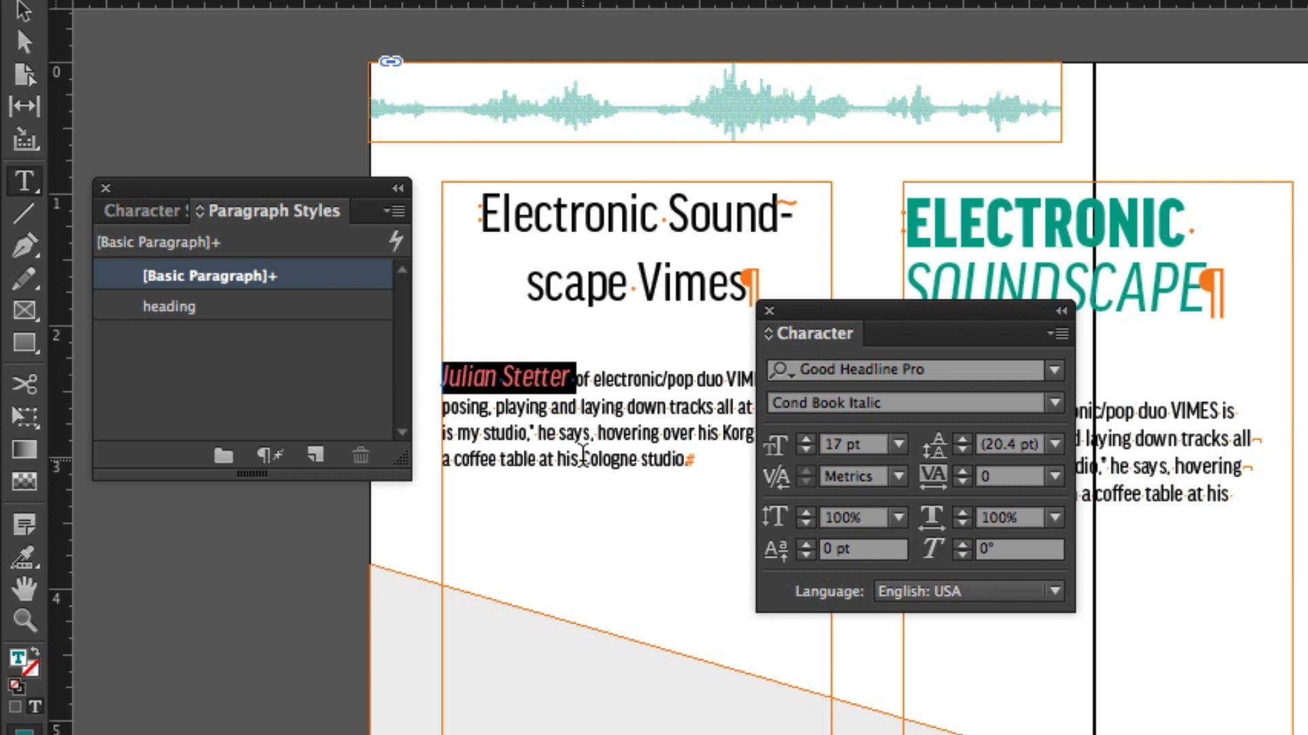
{"action": "mouse_move", "coordinate": [148, 234]}
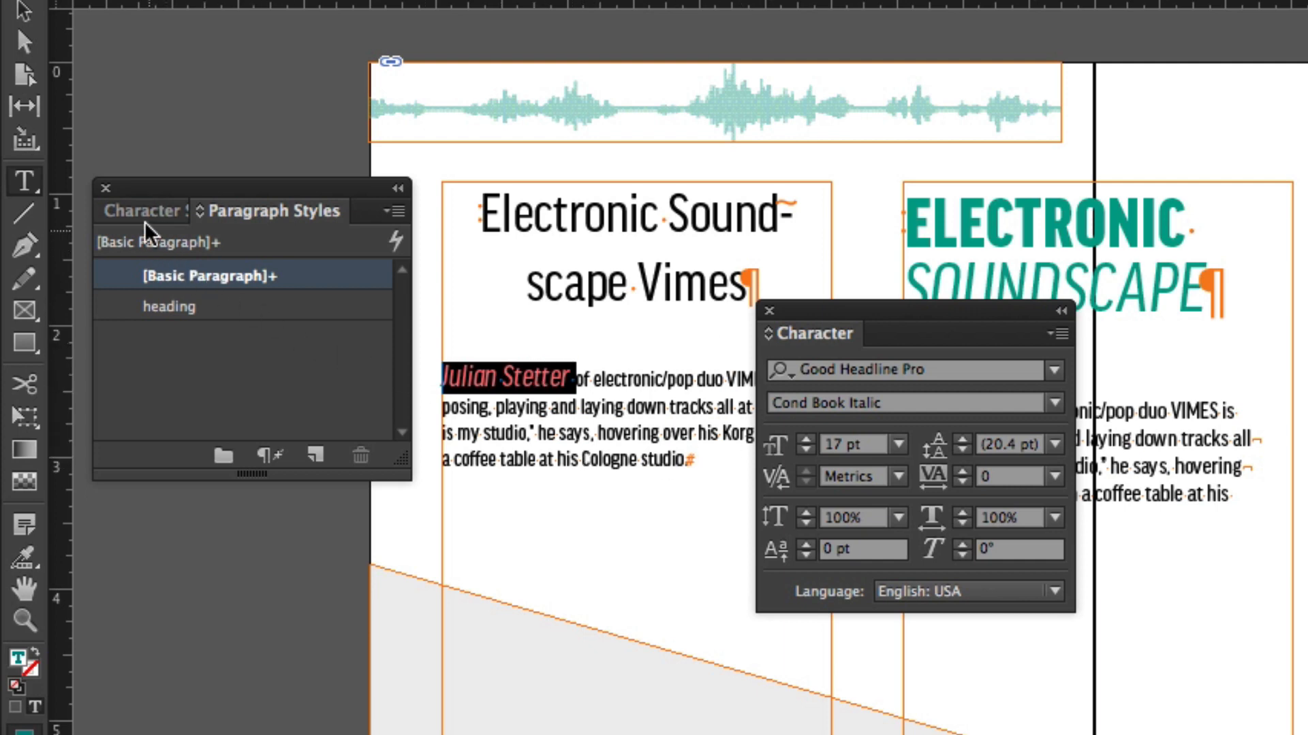
Create a character style from Julian Stetter's formatting and name it 'name'
{"action": "left_click", "coordinate": [143, 209]}
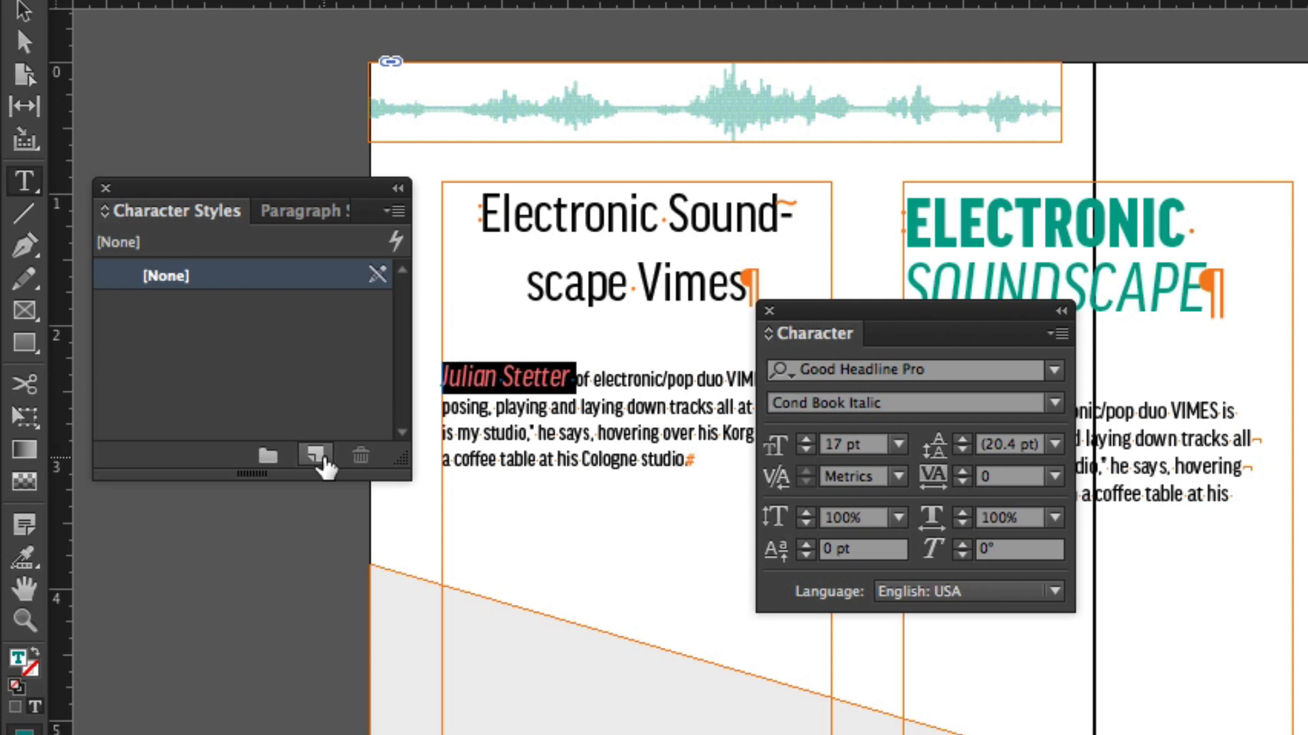
{"action": "left_click", "coordinate": [315, 455]}
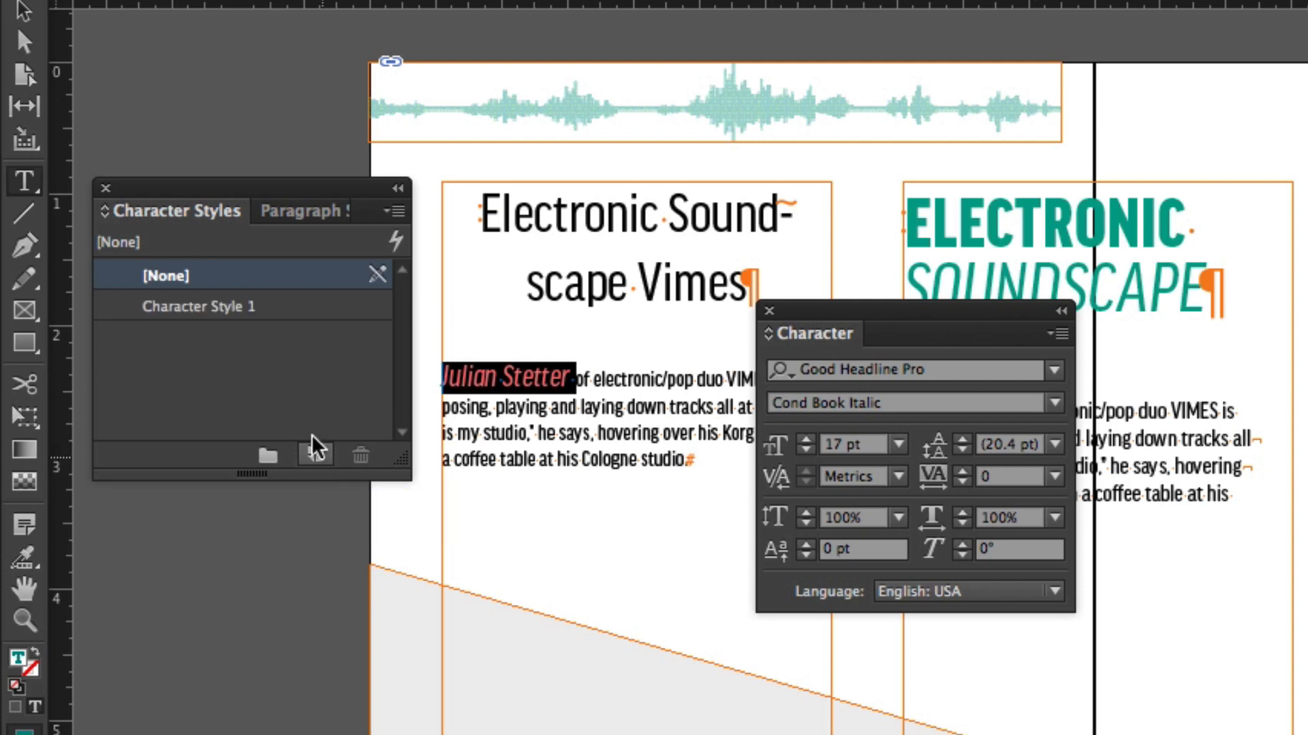
{"action": "double_click", "coordinate": [198, 306]}
{"action": "type", "text": "name"}
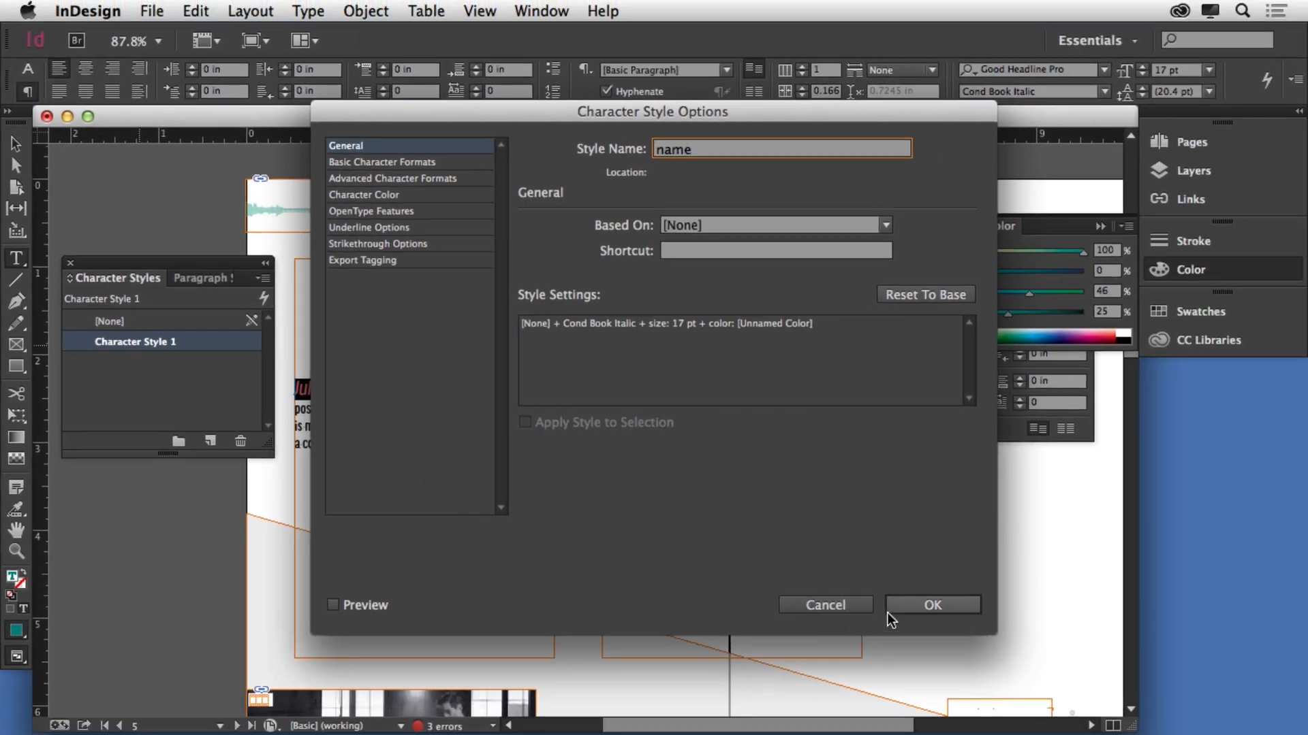
{"action": "left_click", "coordinate": [932, 605]}
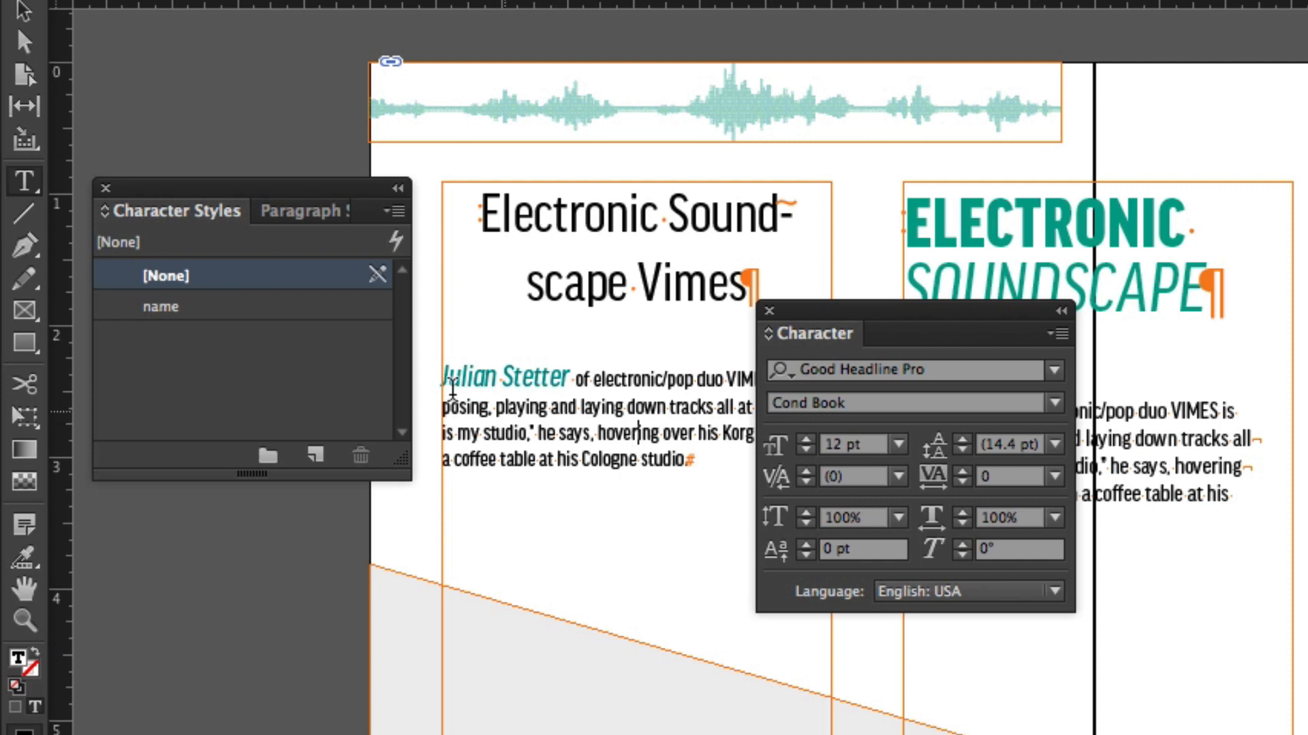
{"action": "mouse_move", "coordinate": [211, 324]}
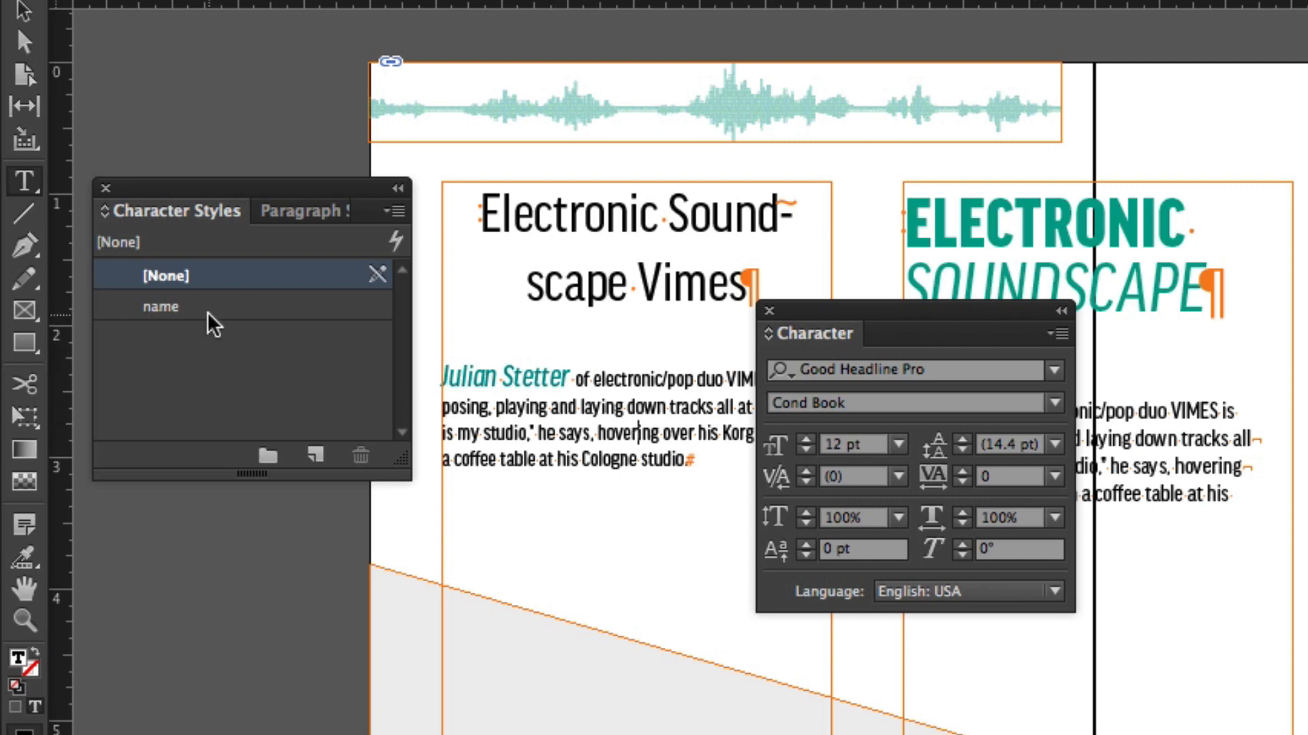
{"action": "mouse_move", "coordinate": [319, 361]}
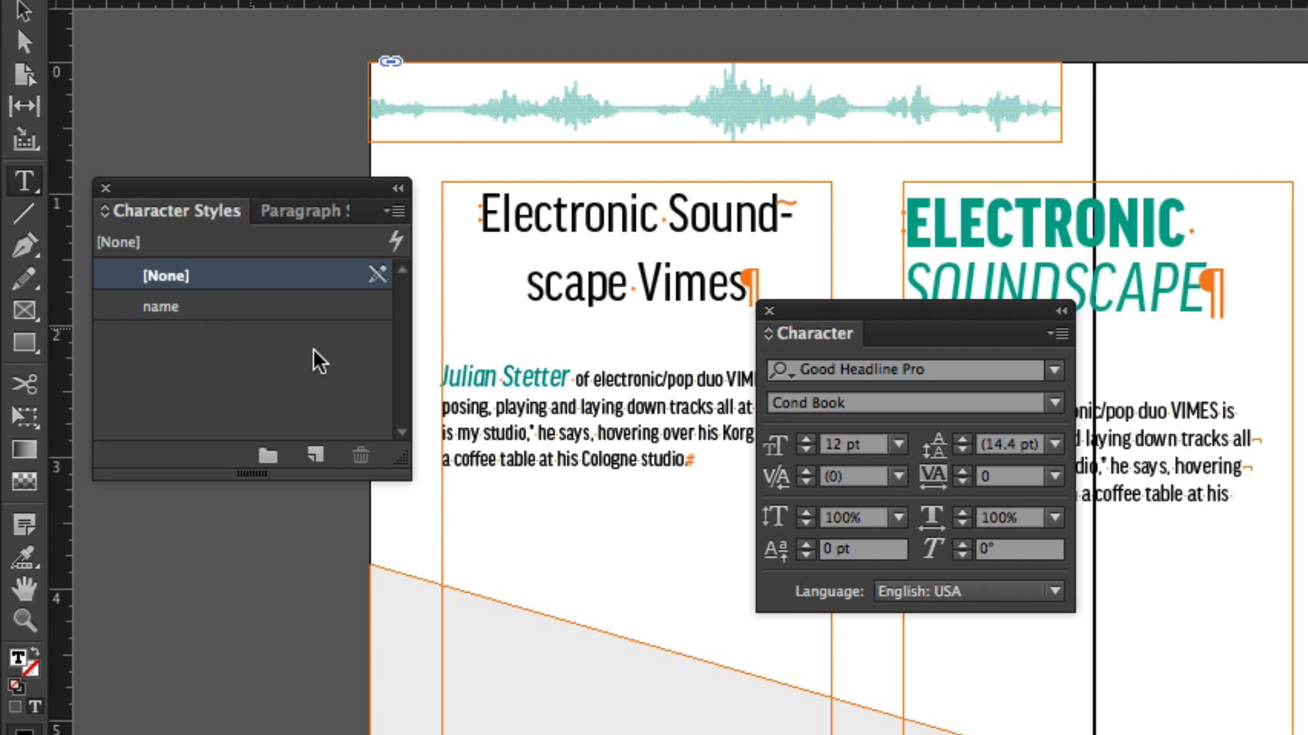
Apply the 'name' character style to 'Cologne', then select 'Electronic' in the title
{"action": "double_click", "coordinate": [606, 459]}
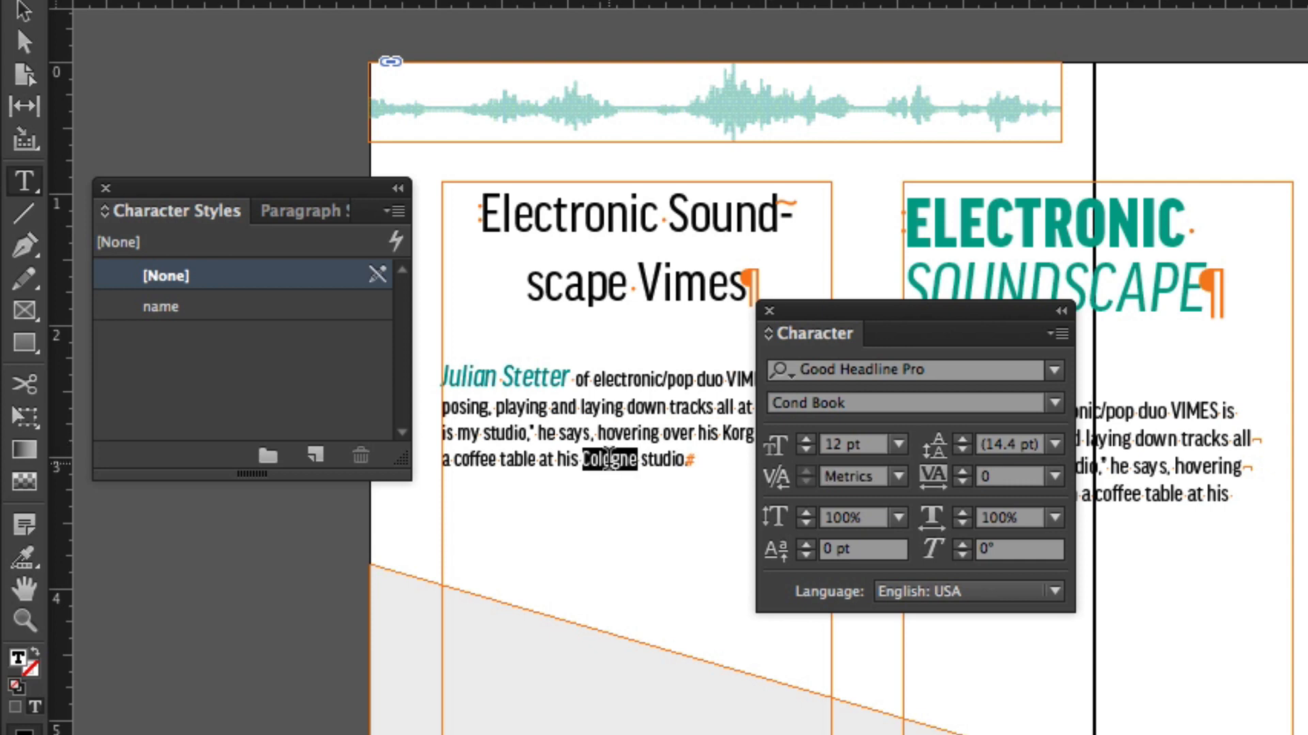
{"action": "mouse_move", "coordinate": [255, 324]}
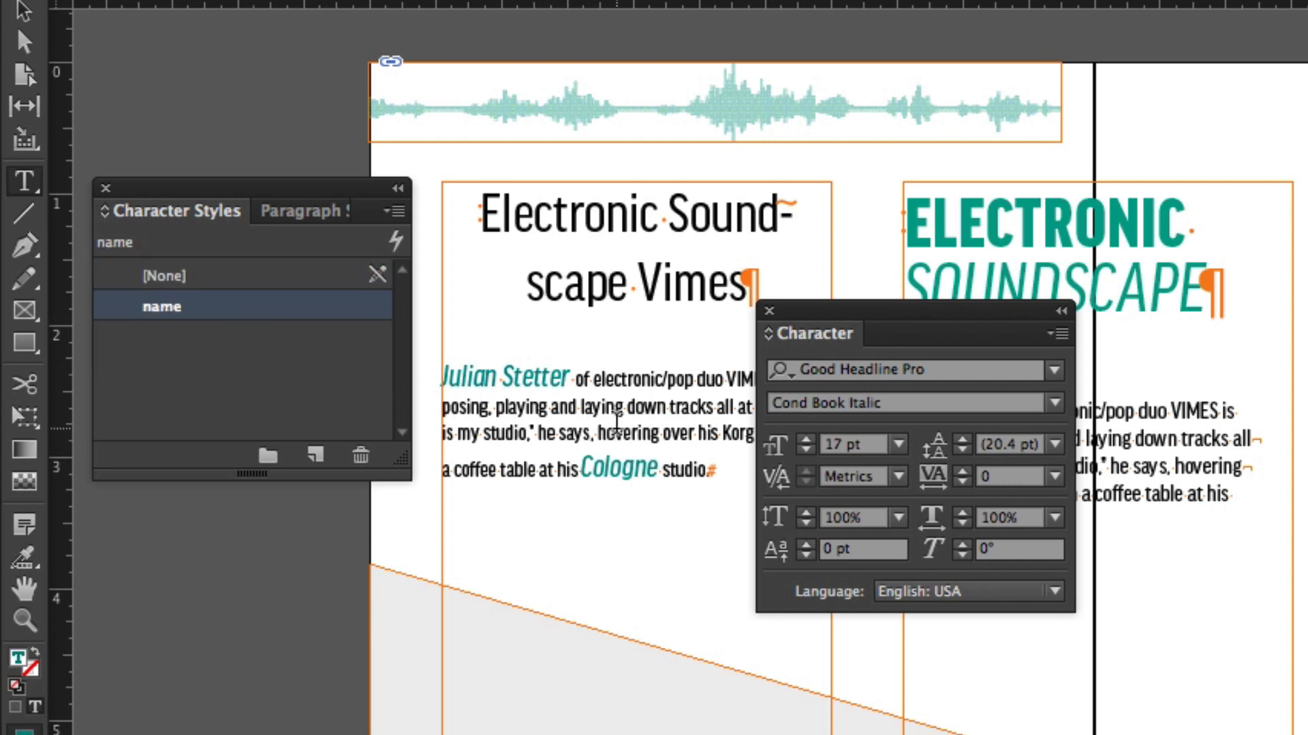
{"action": "left_click", "coordinate": [165, 275]}
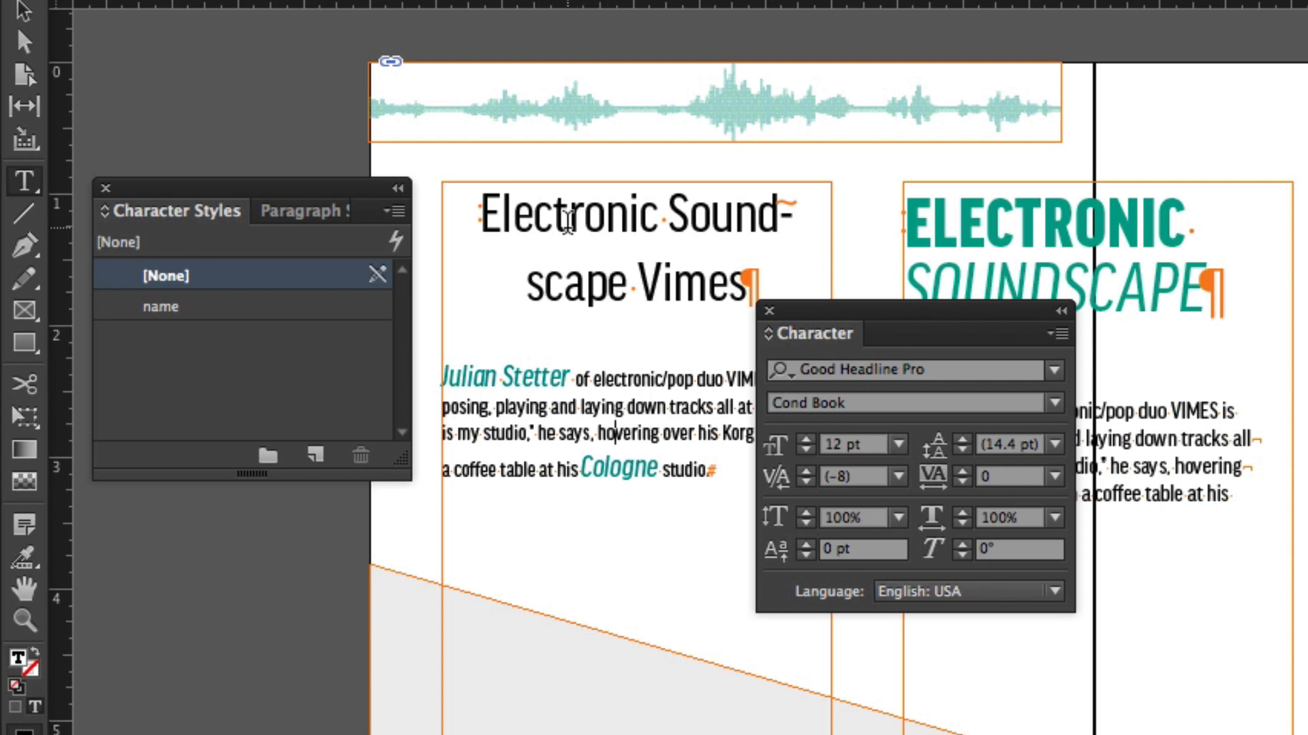
{"action": "double_click", "coordinate": [567, 215]}
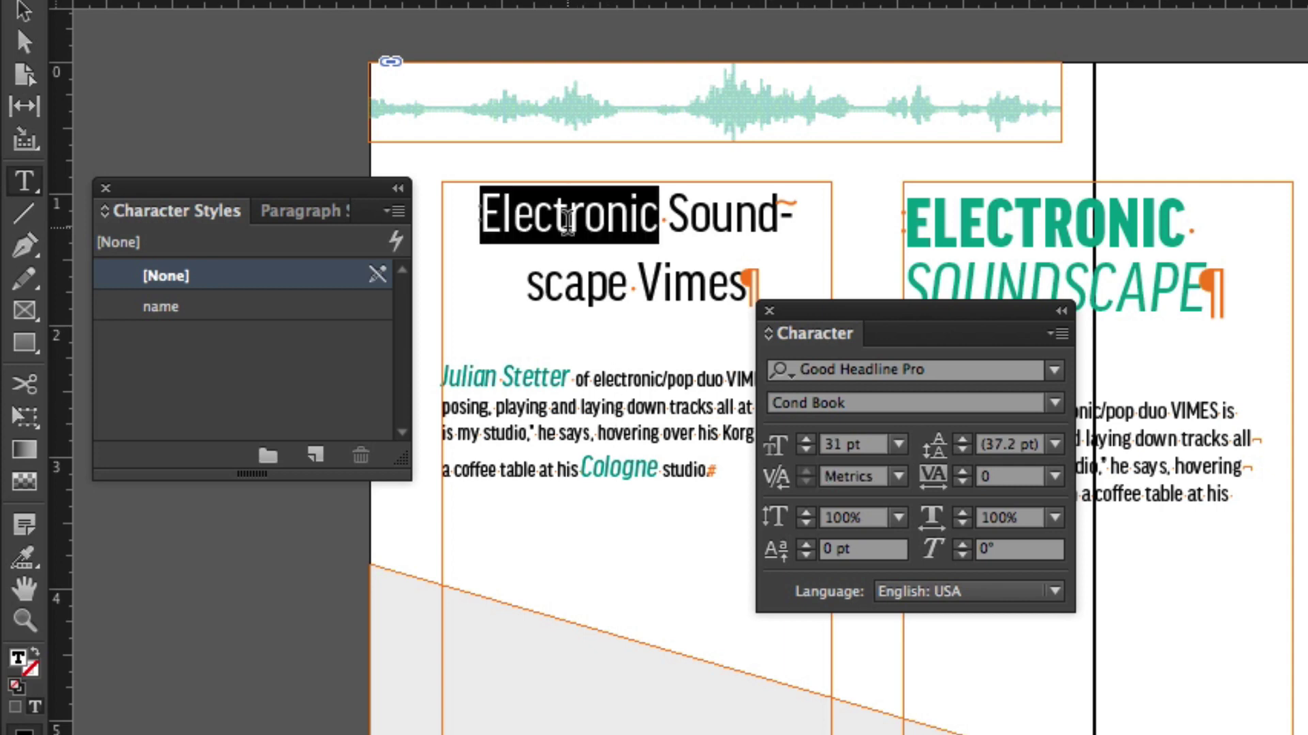